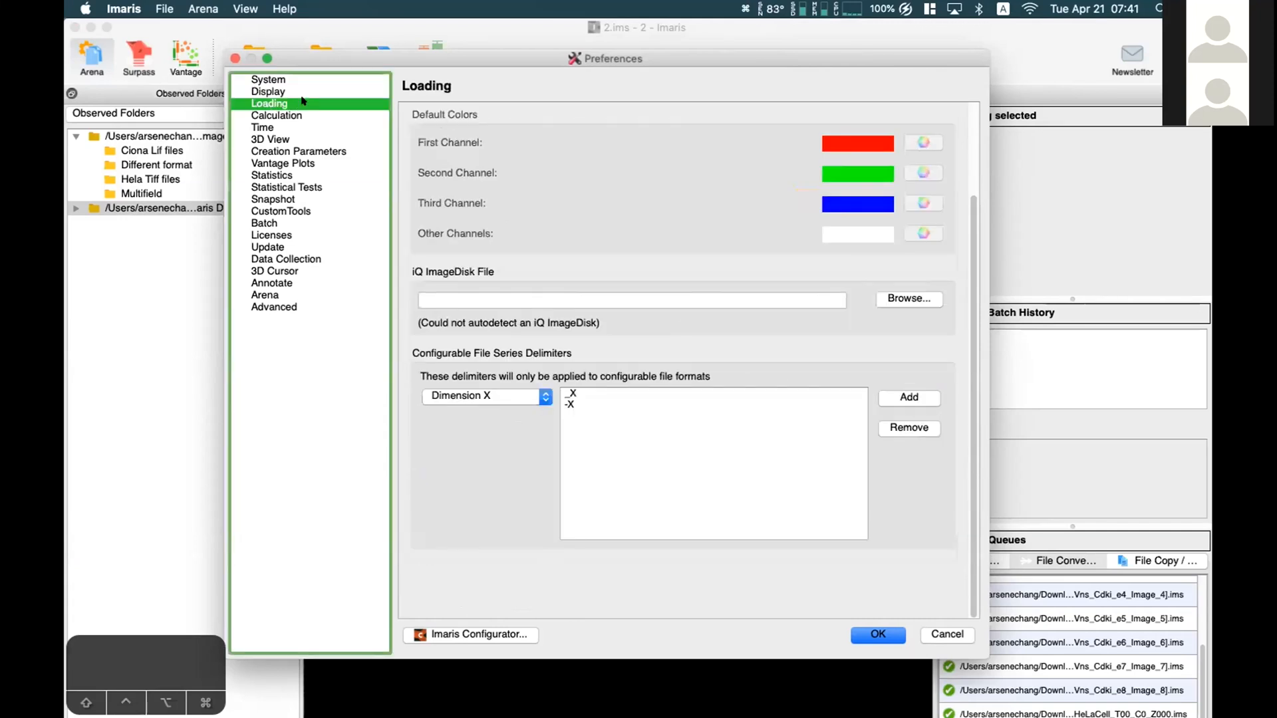
# - Show the Calculation page with its 12000 MB data cache memory limit and cache file path
pyautogui.click(276, 115)
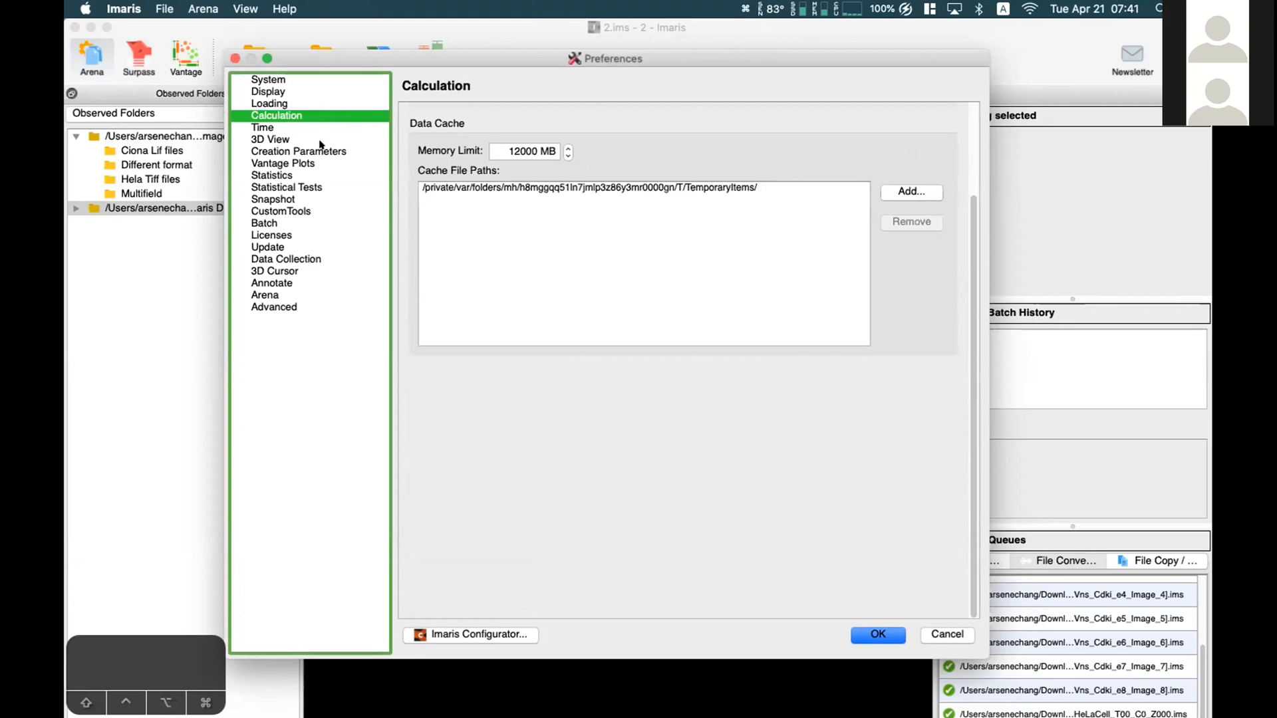
pyautogui.moveTo(453, 122)
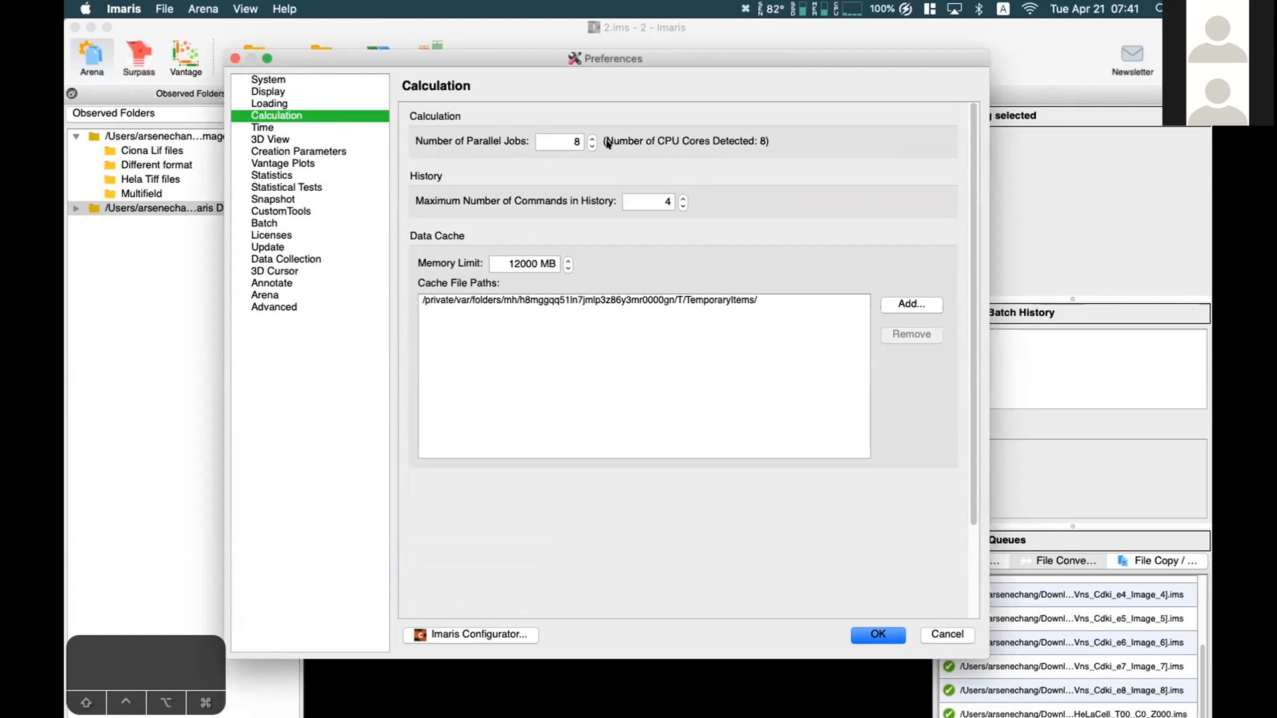
pyautogui.moveTo(681, 145)
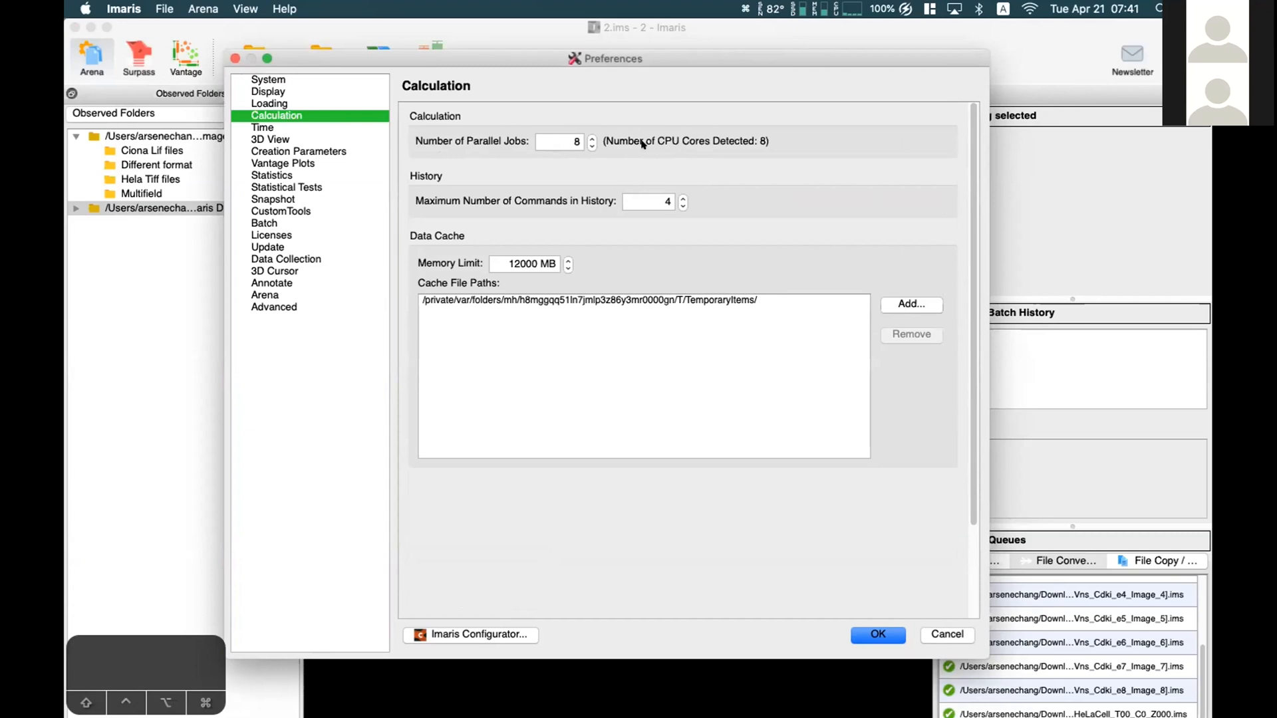
pyautogui.click(559, 141)
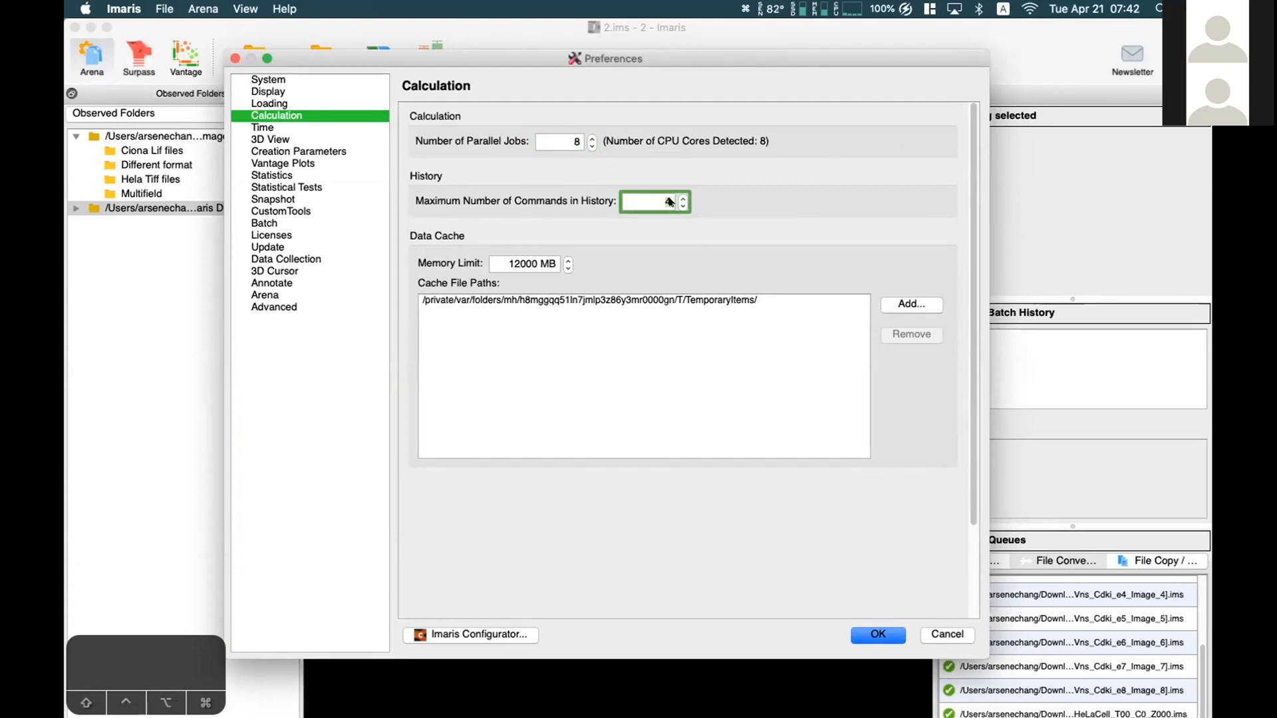
pyautogui.write('4')
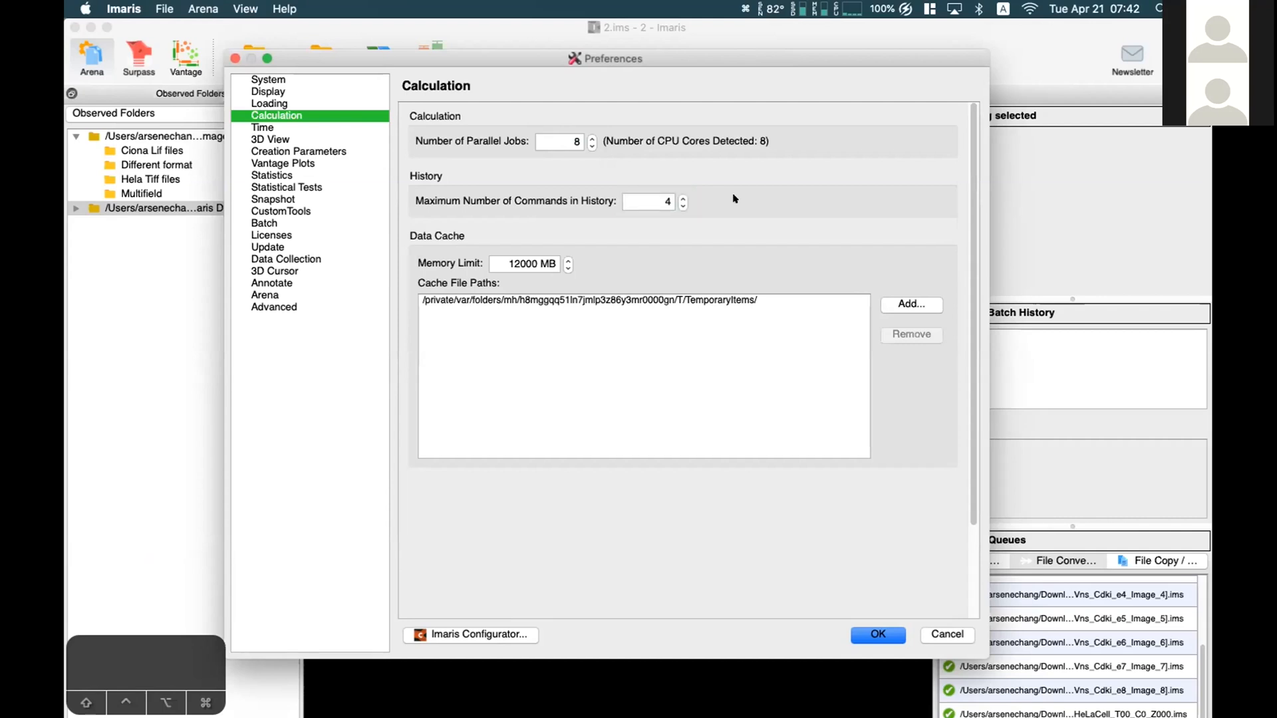
pyautogui.moveTo(731, 199)
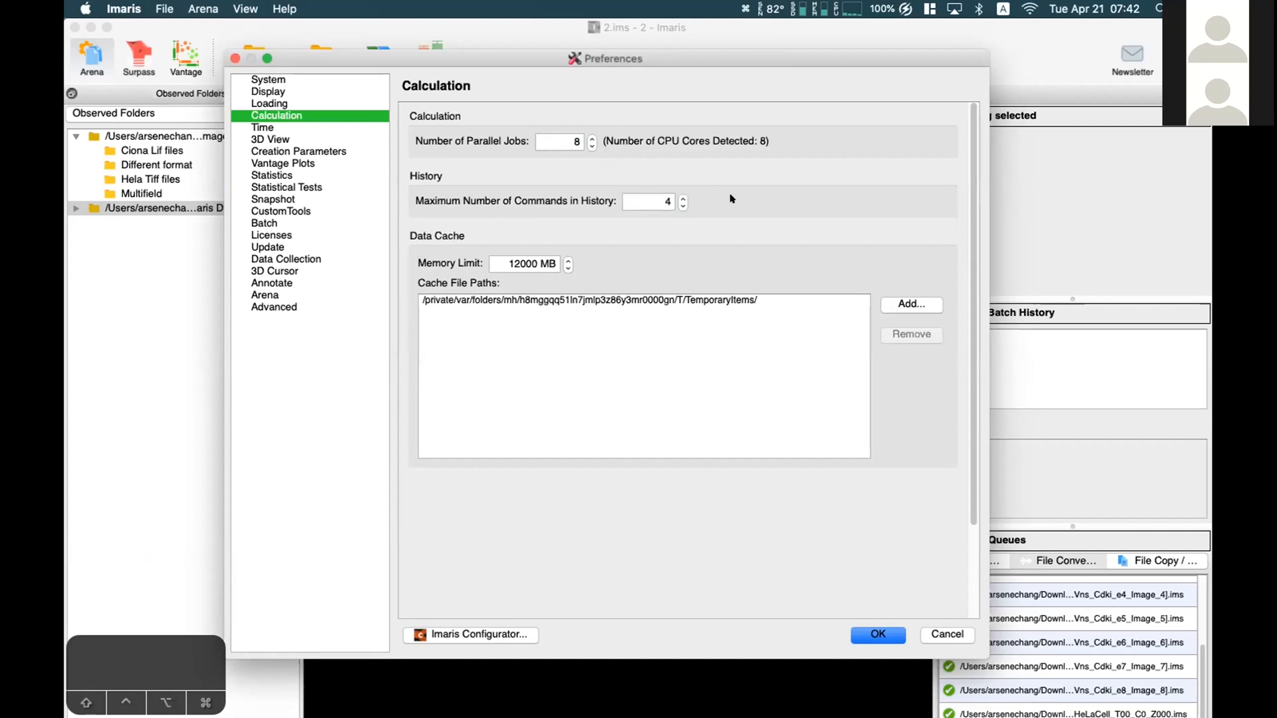
pyautogui.moveTo(707, 210)
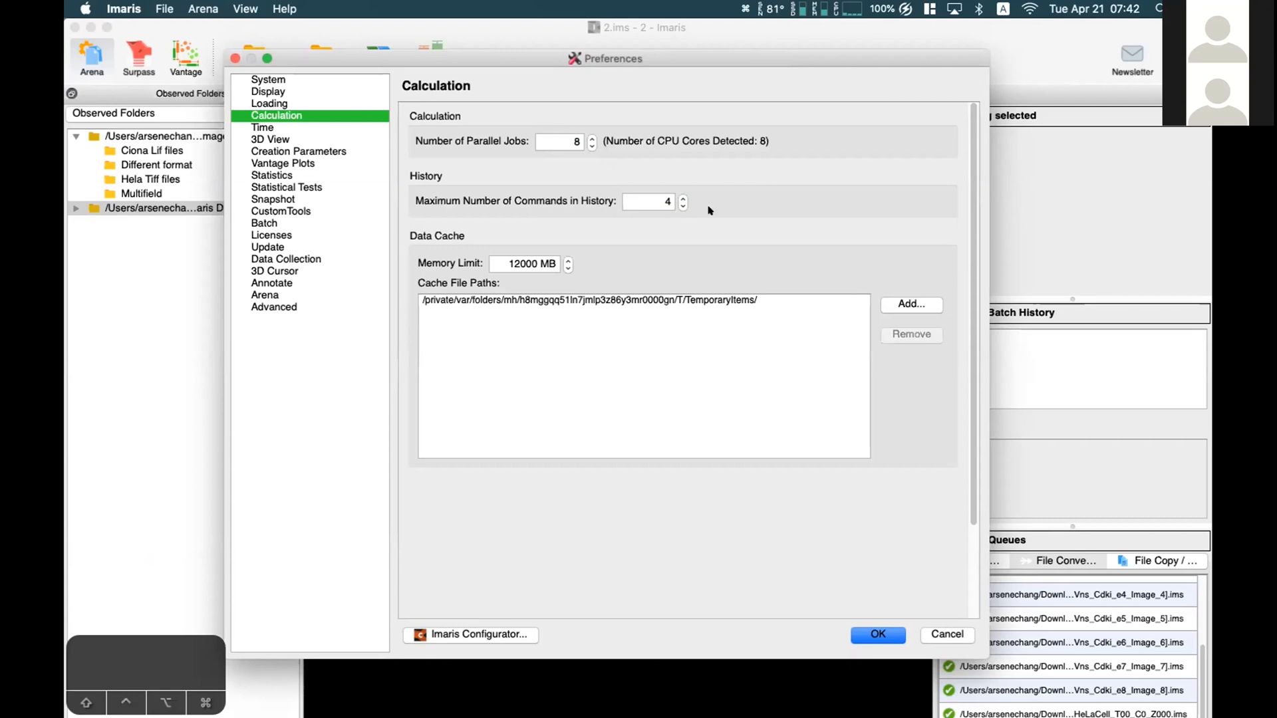
pyautogui.click(645, 201)
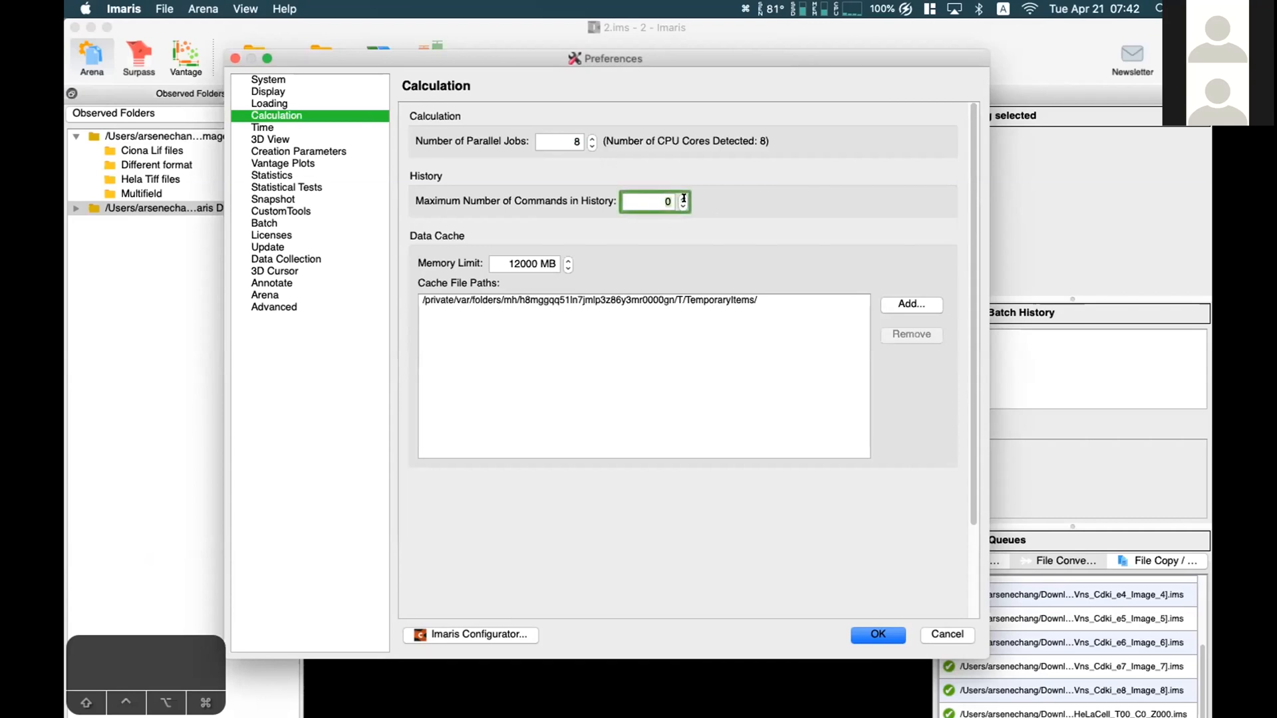
pyautogui.write('2')
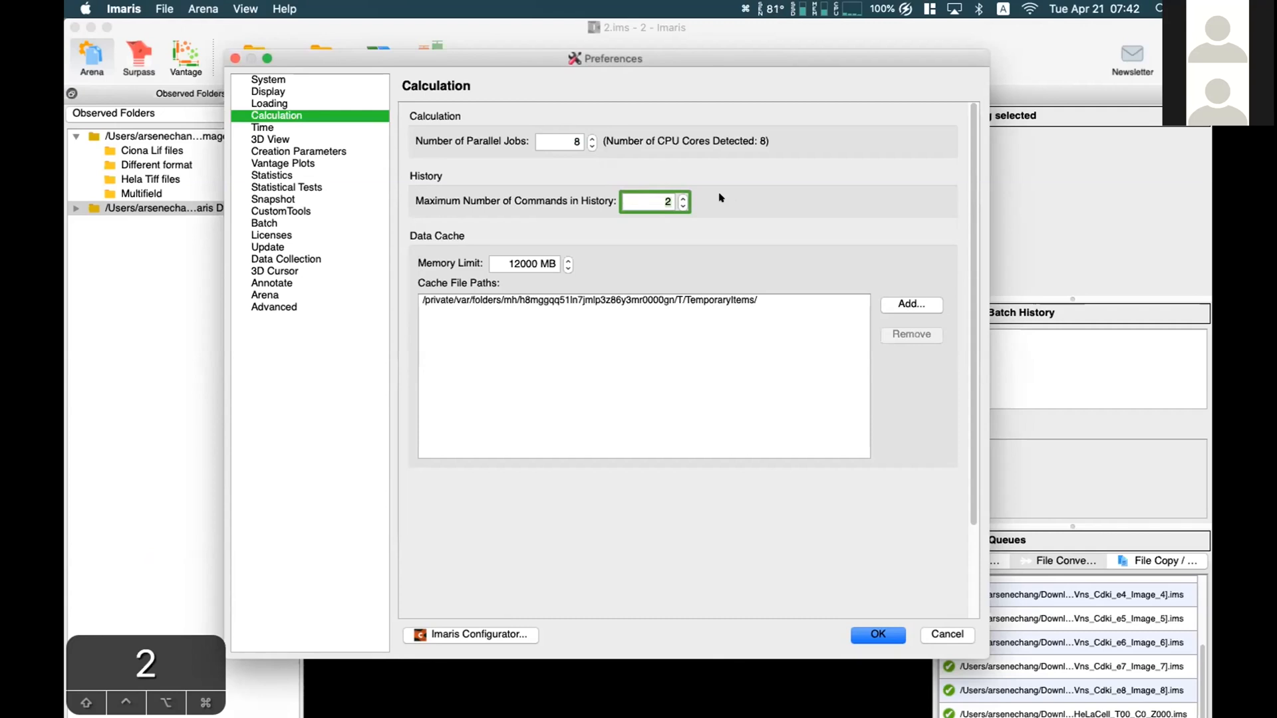
pyautogui.moveTo(704, 186)
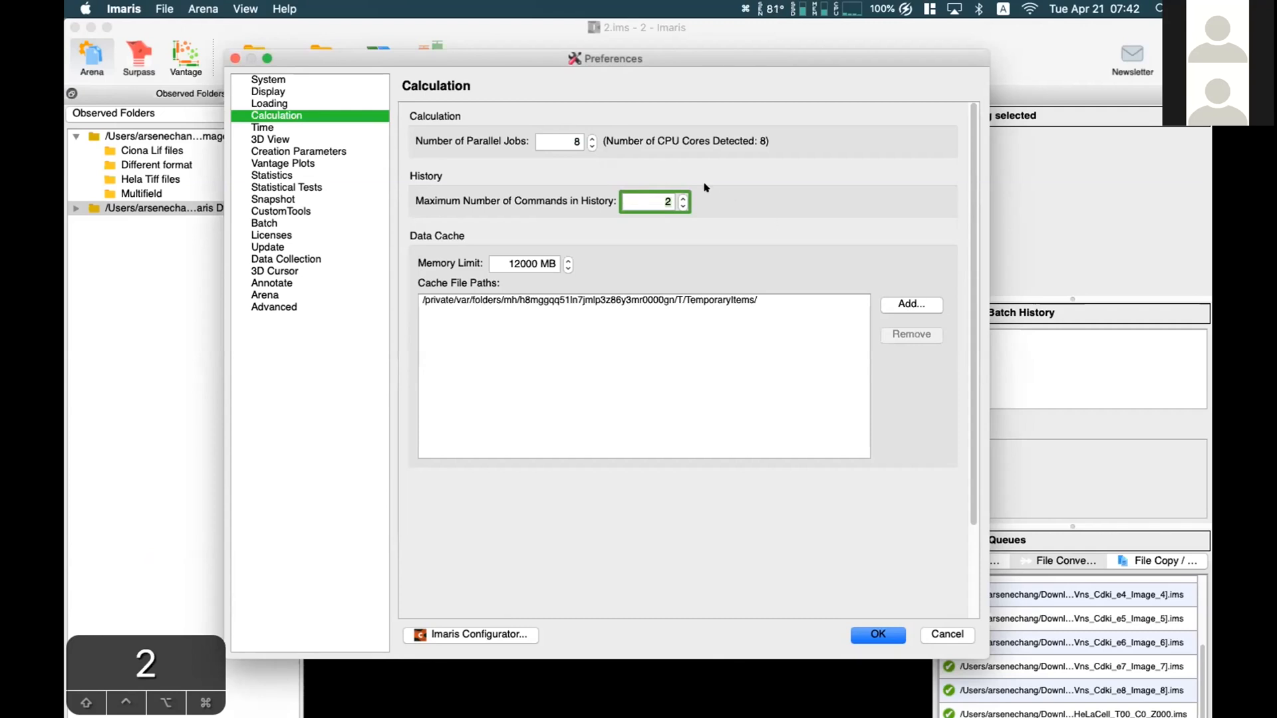
pyautogui.click(683, 196)
pyautogui.write('4')
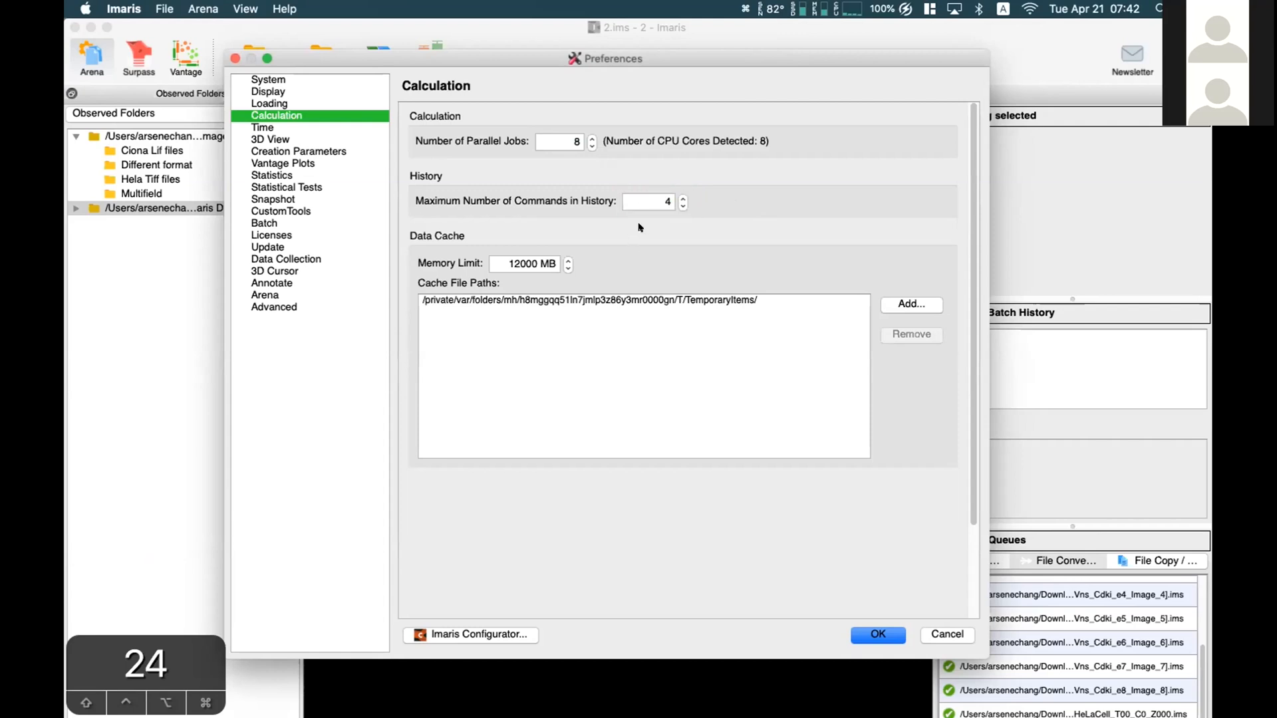
pyautogui.moveTo(438, 262)
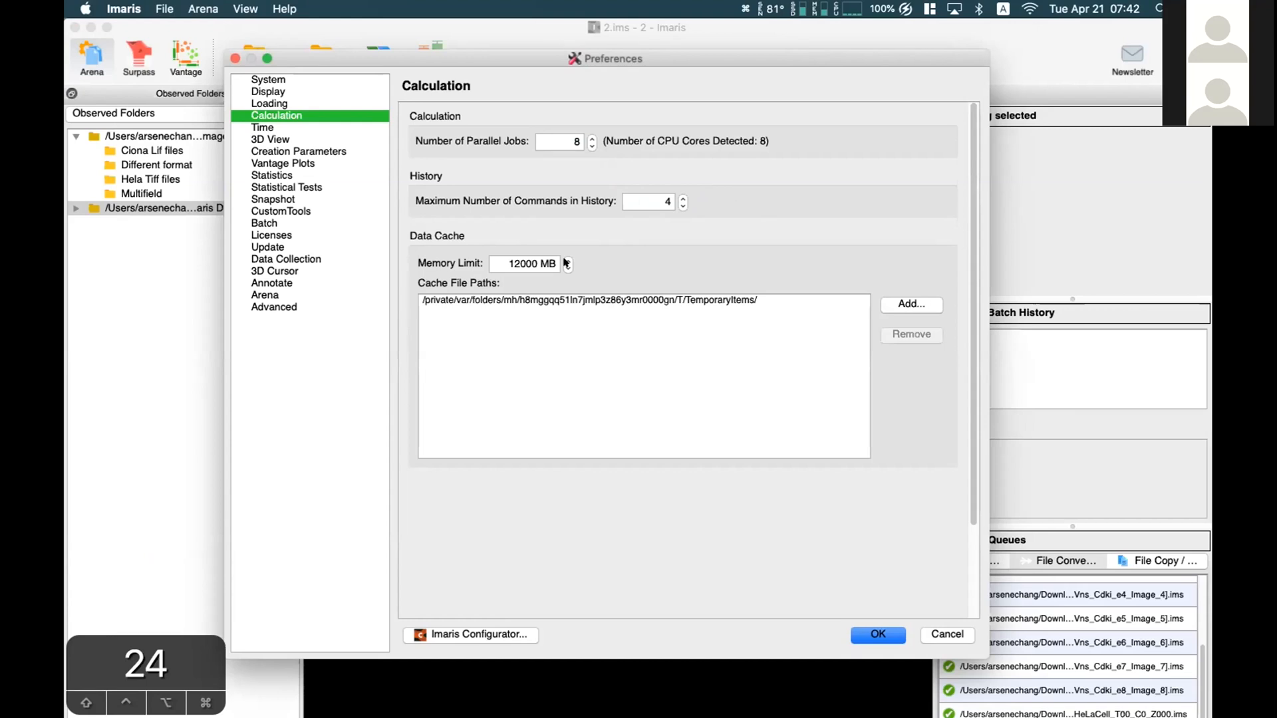
pyautogui.click(527, 263)
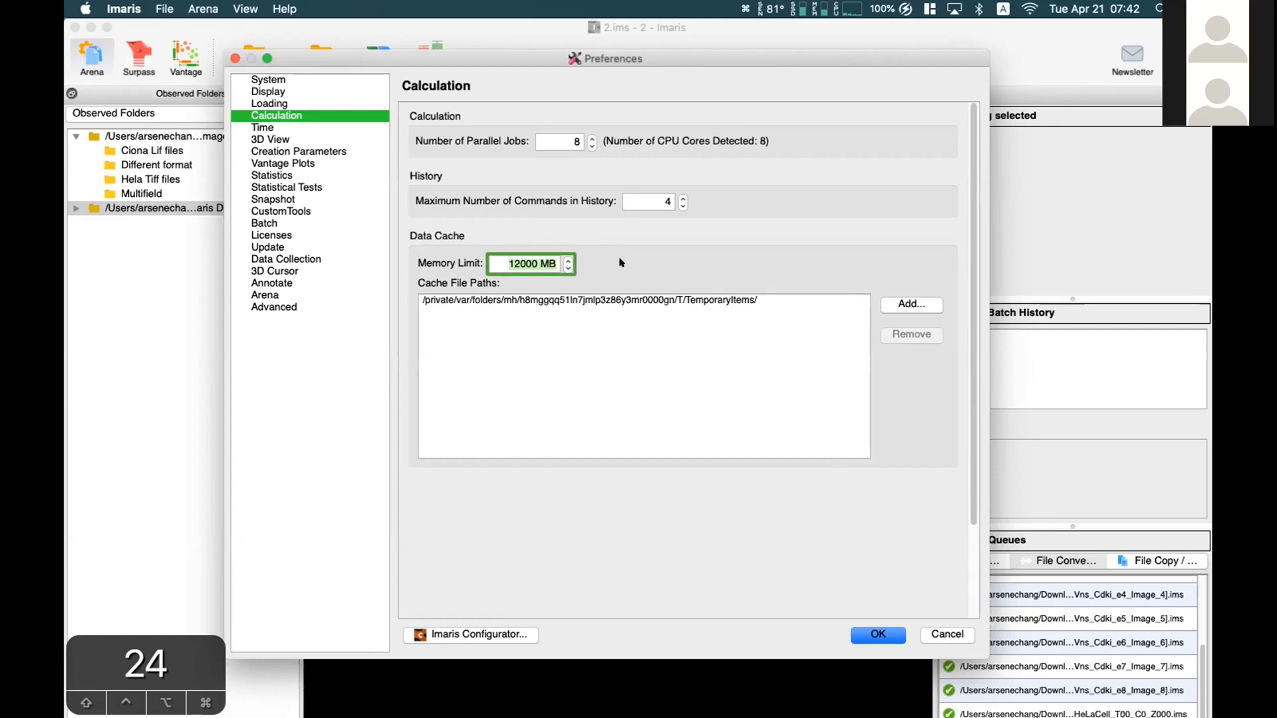
pyautogui.moveTo(552, 275)
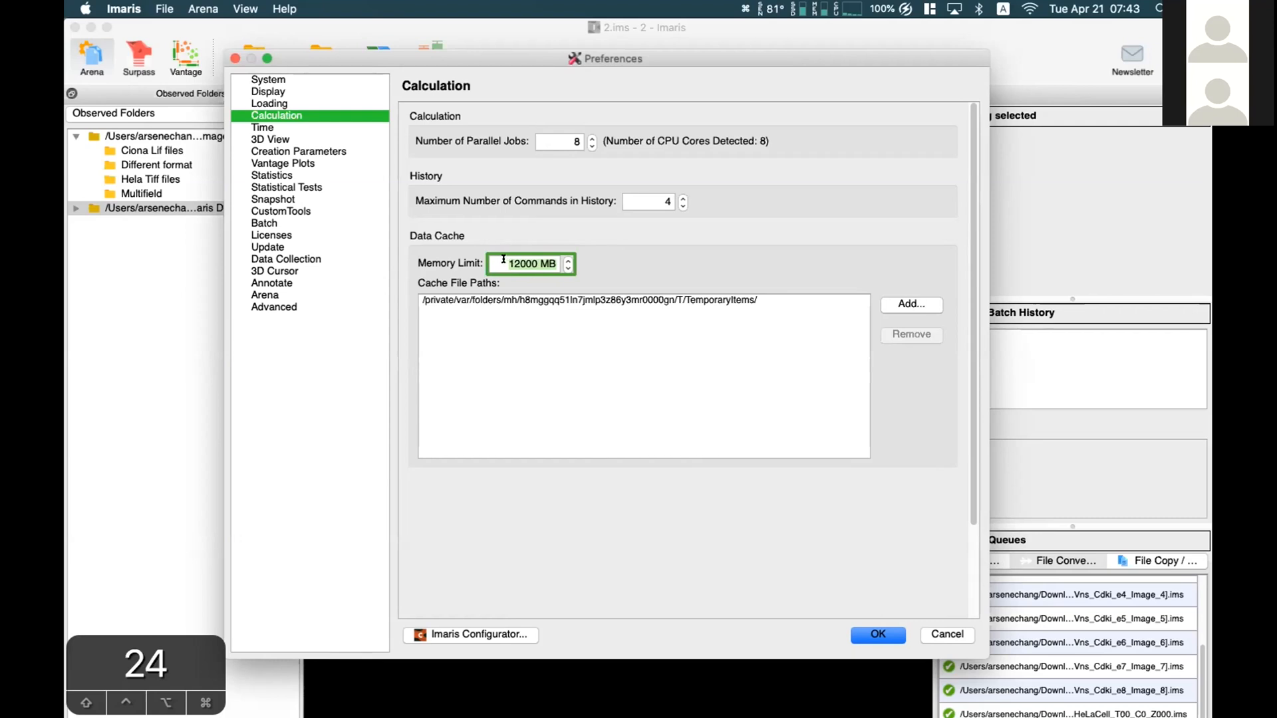
pyautogui.moveTo(694, 260)
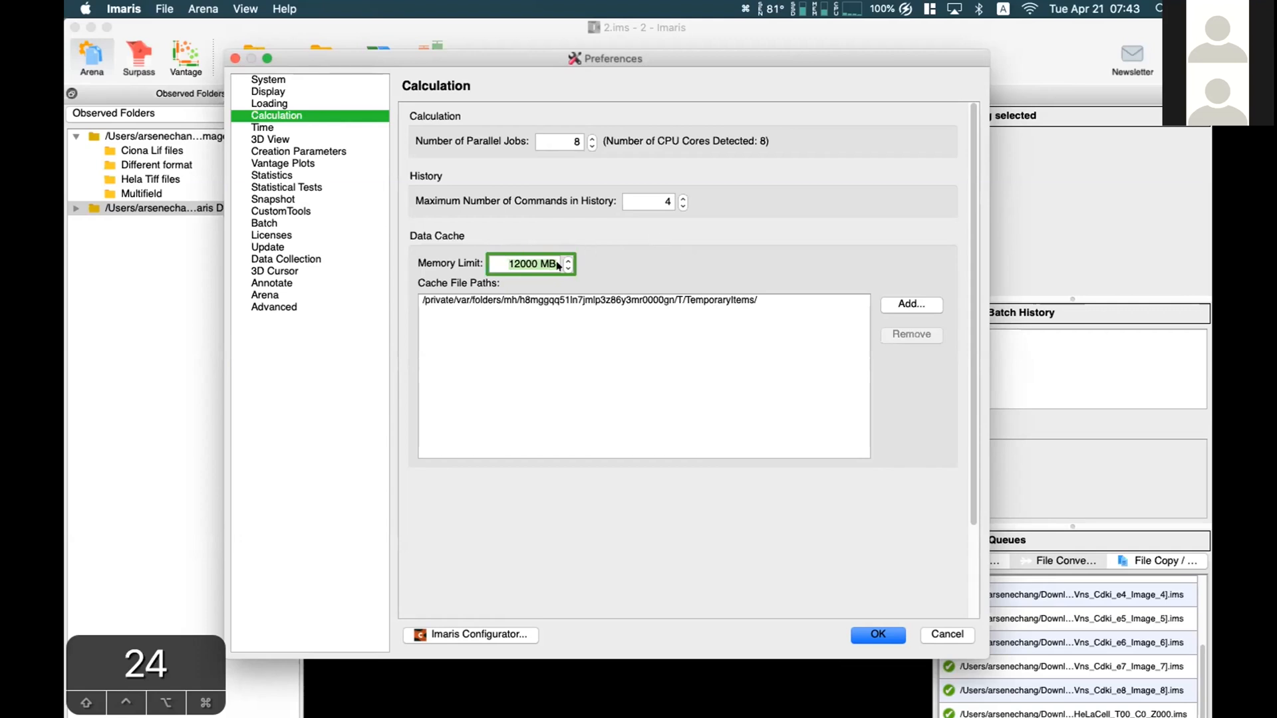
pyautogui.moveTo(581, 260)
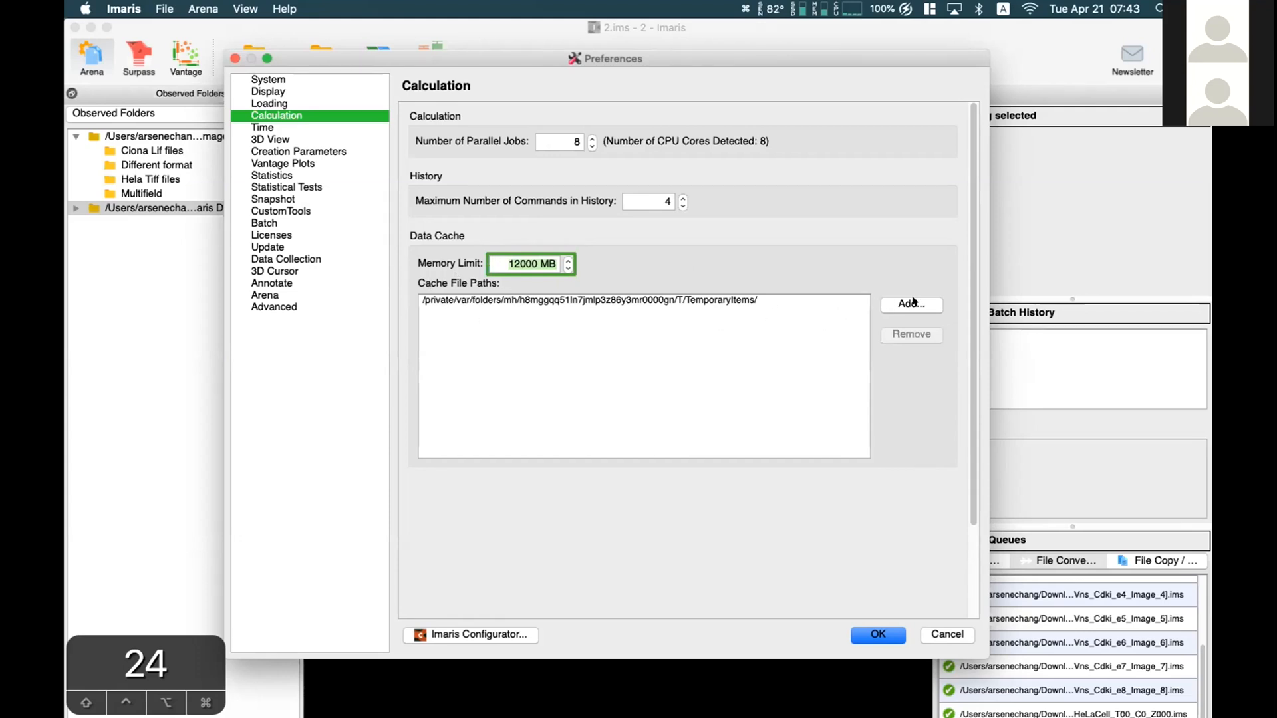
pyautogui.click(910, 304)
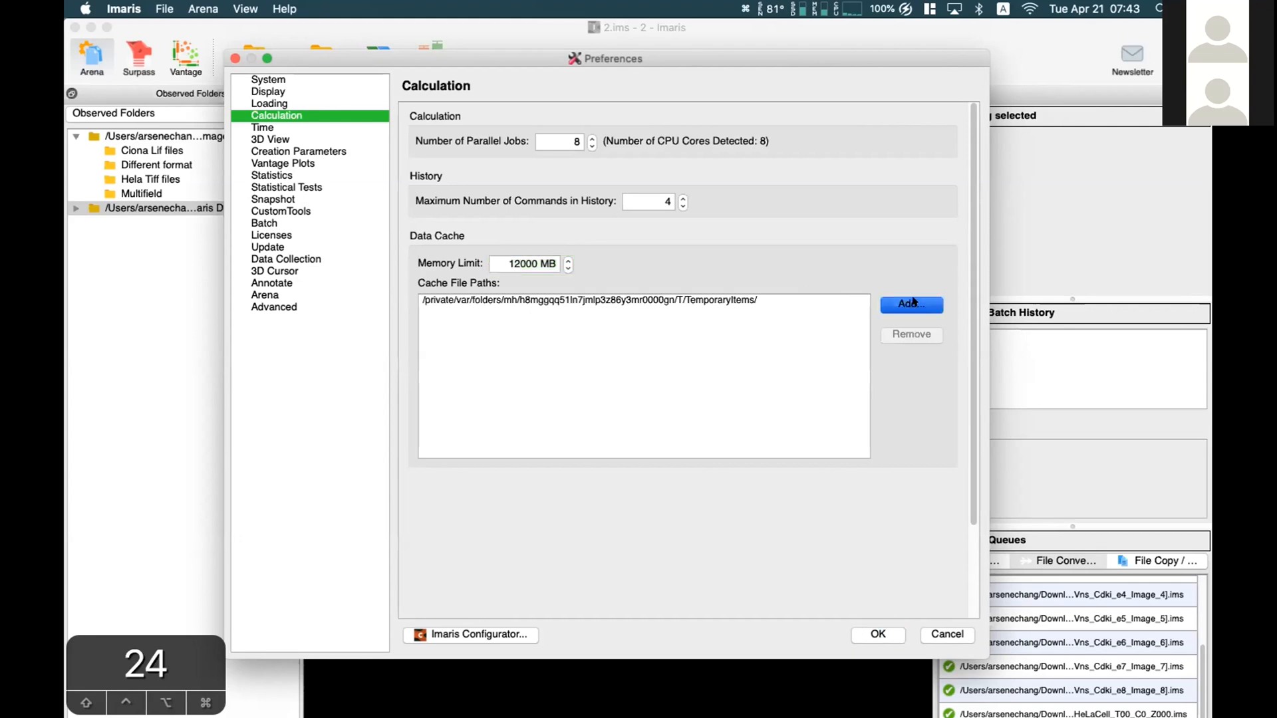
pyautogui.click(910, 304)
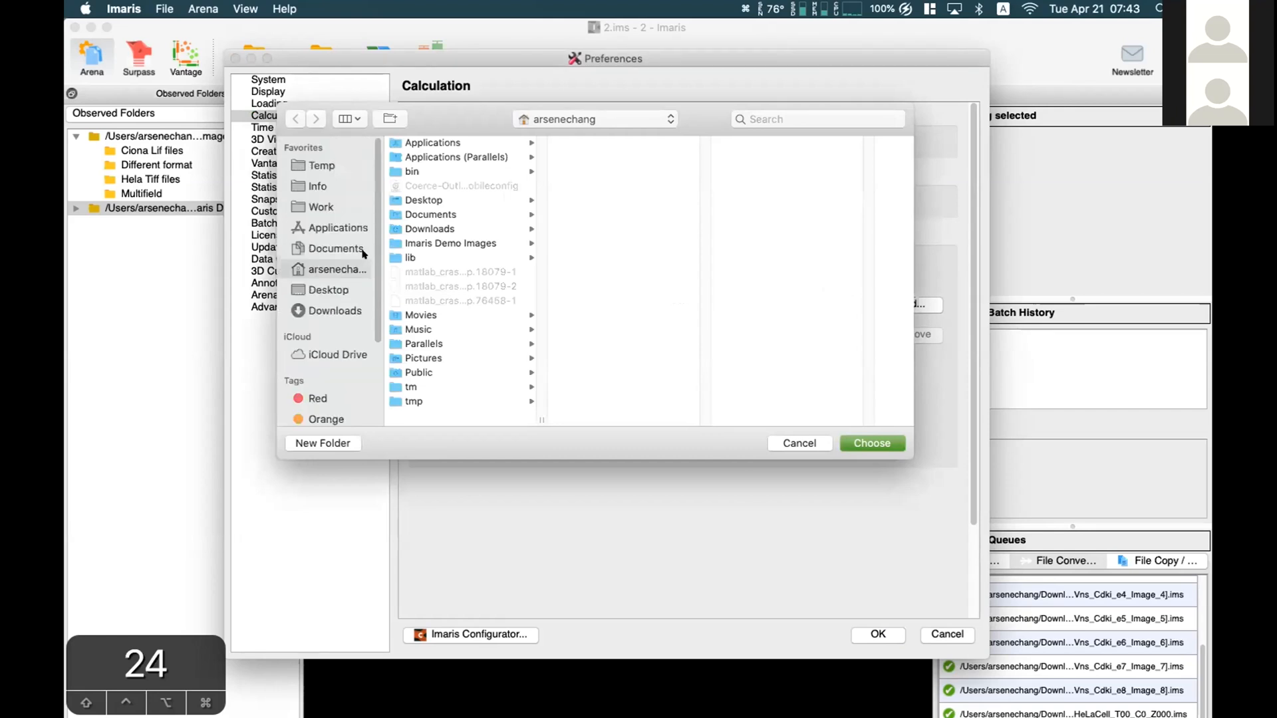
pyautogui.scroll(-3)
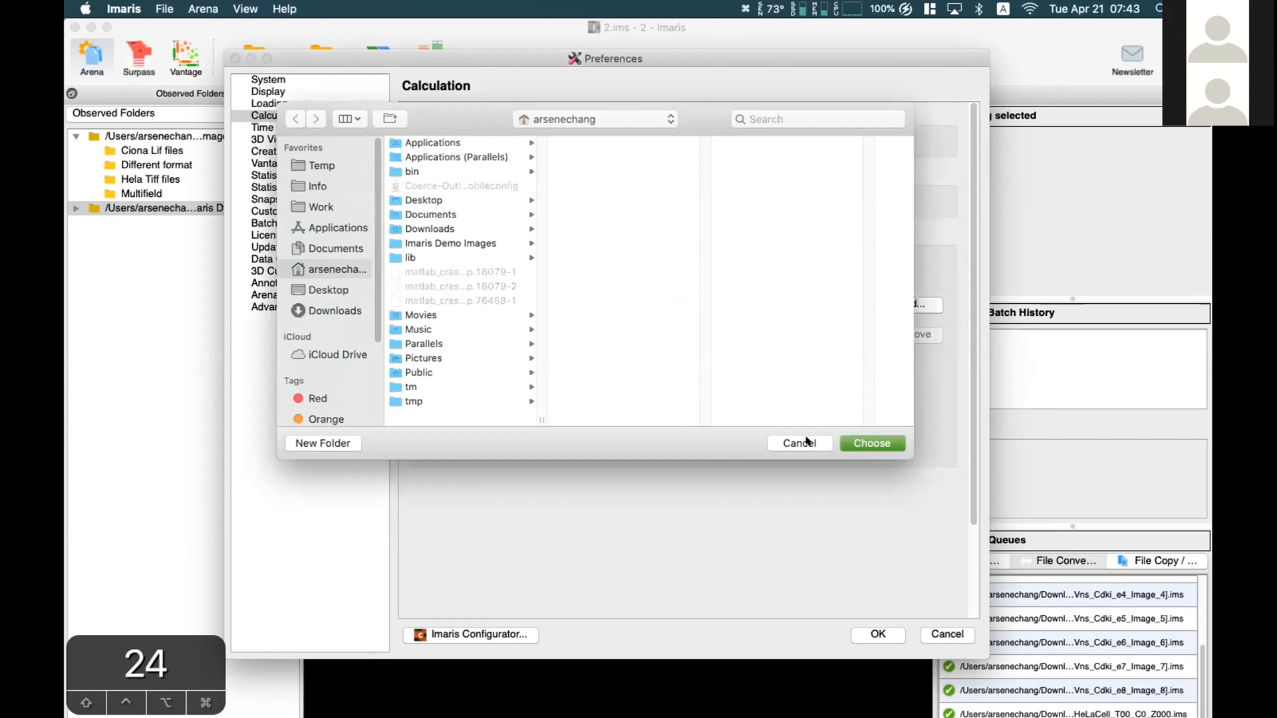
pyautogui.click(798, 443)
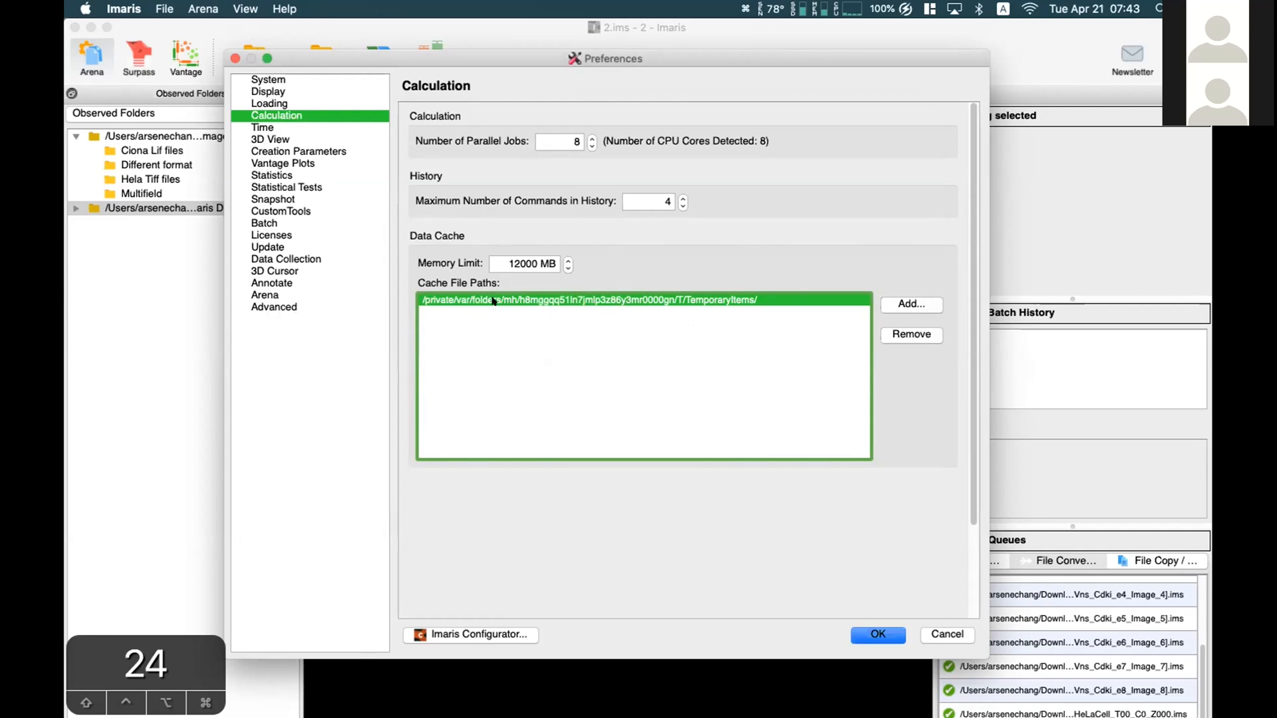
pyautogui.moveTo(605, 261)
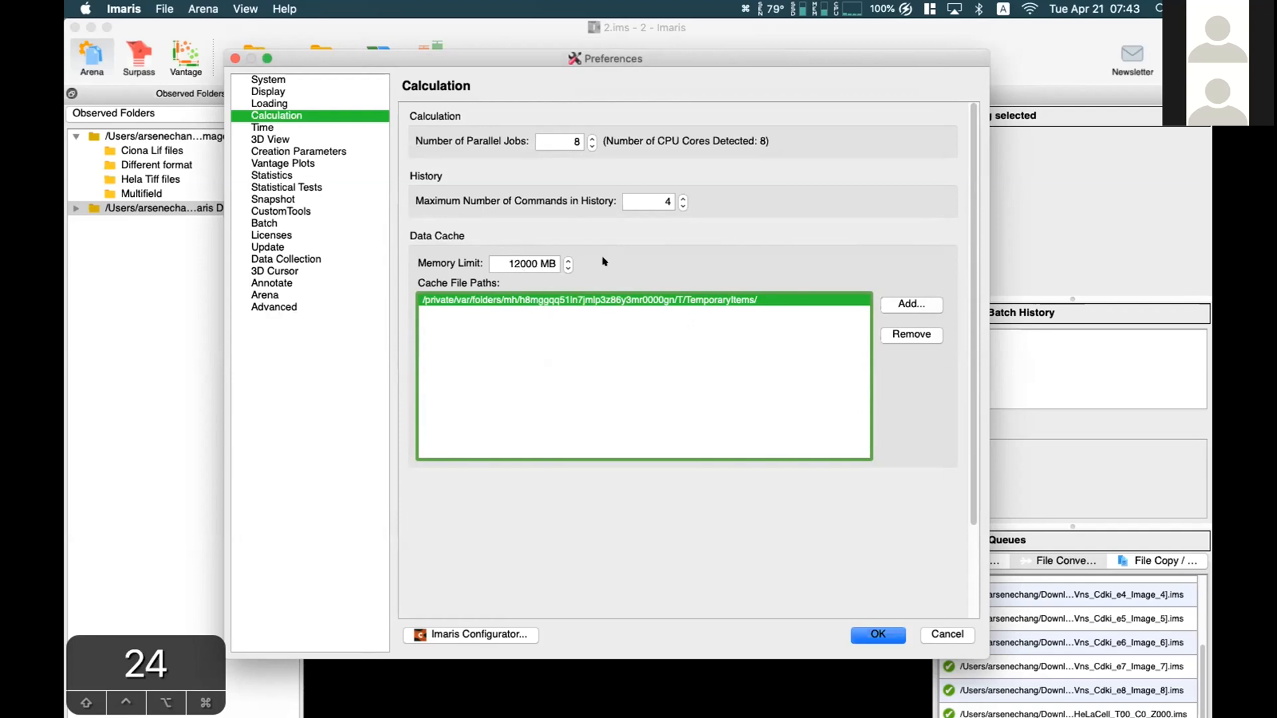
pyautogui.moveTo(615, 272)
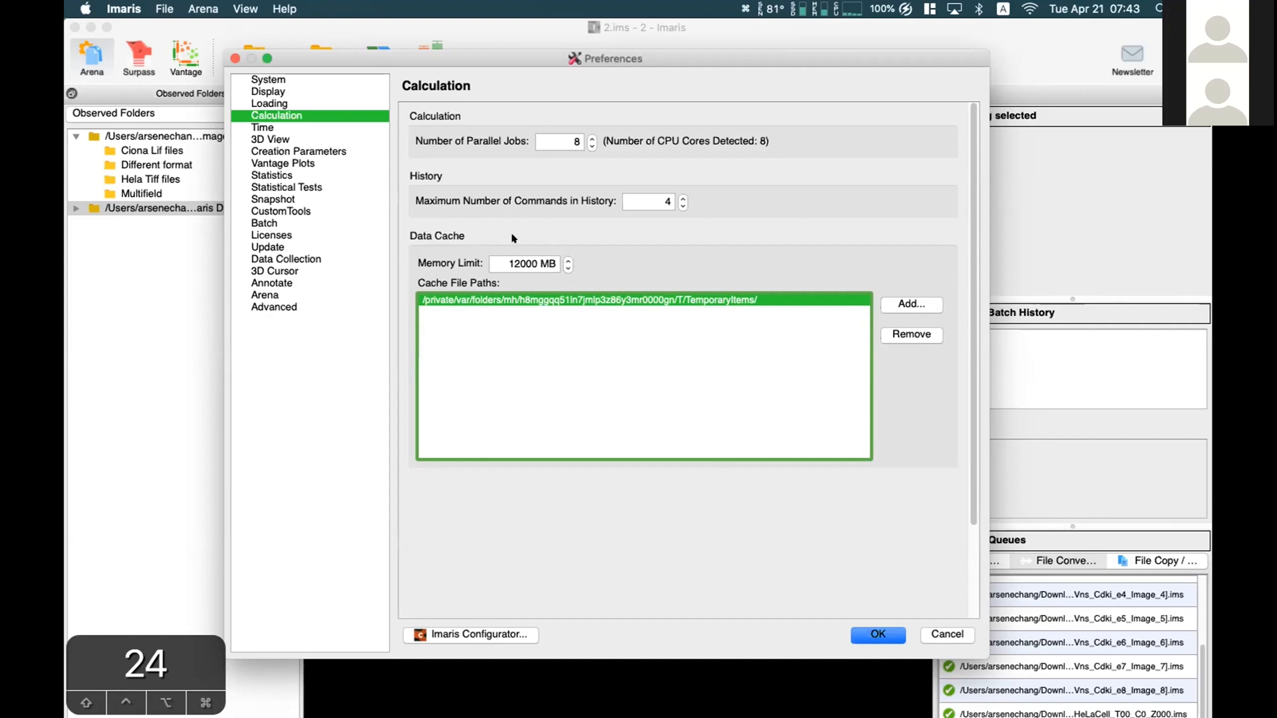
pyautogui.moveTo(551, 264)
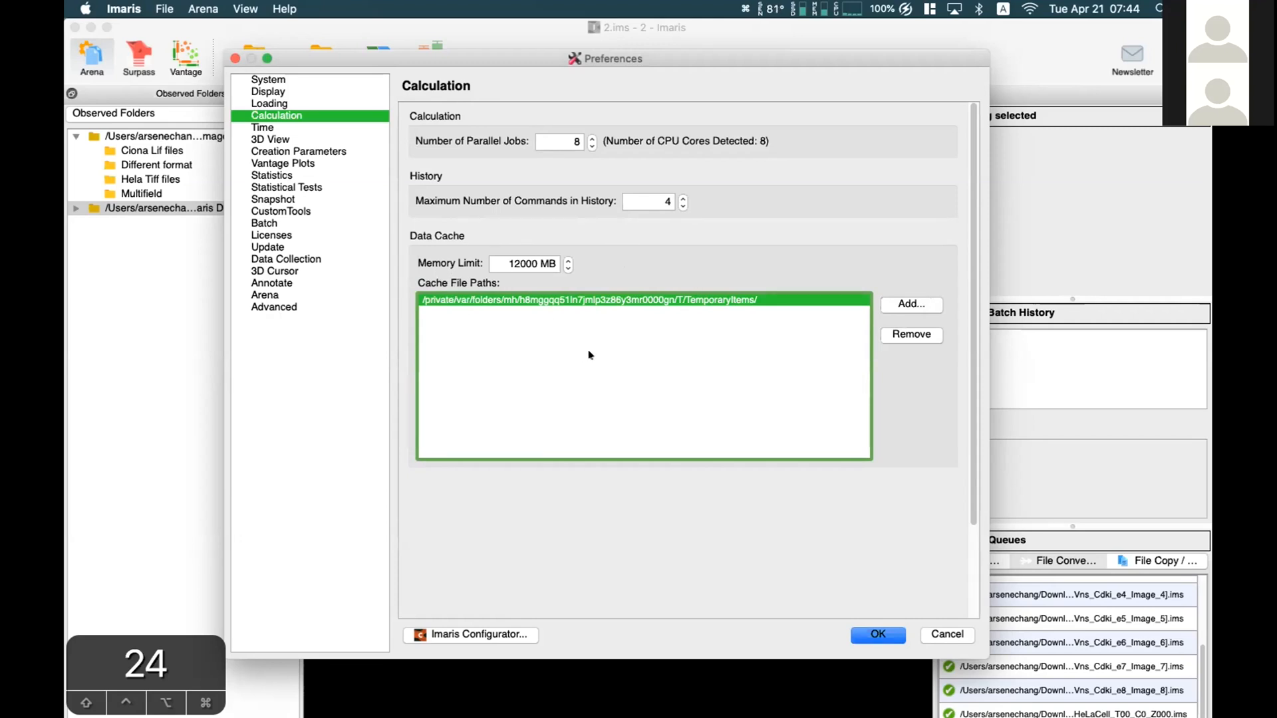
pyautogui.moveTo(703, 304)
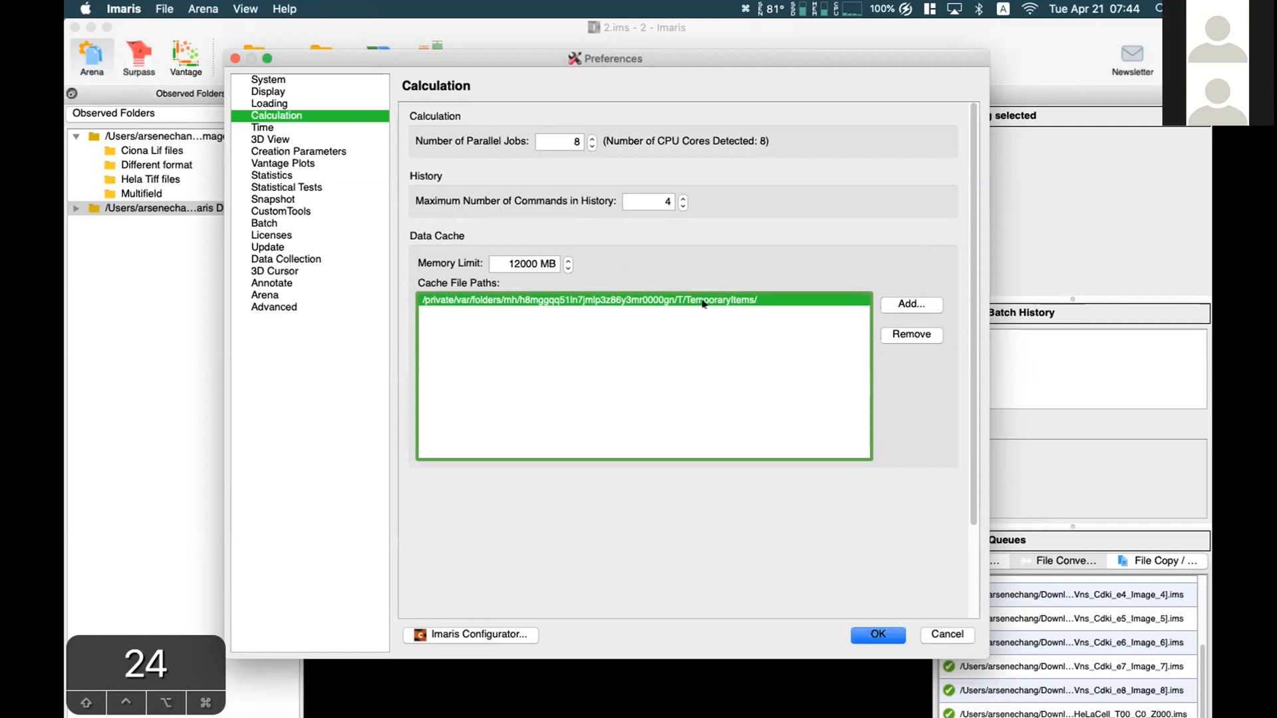
pyautogui.moveTo(706, 276)
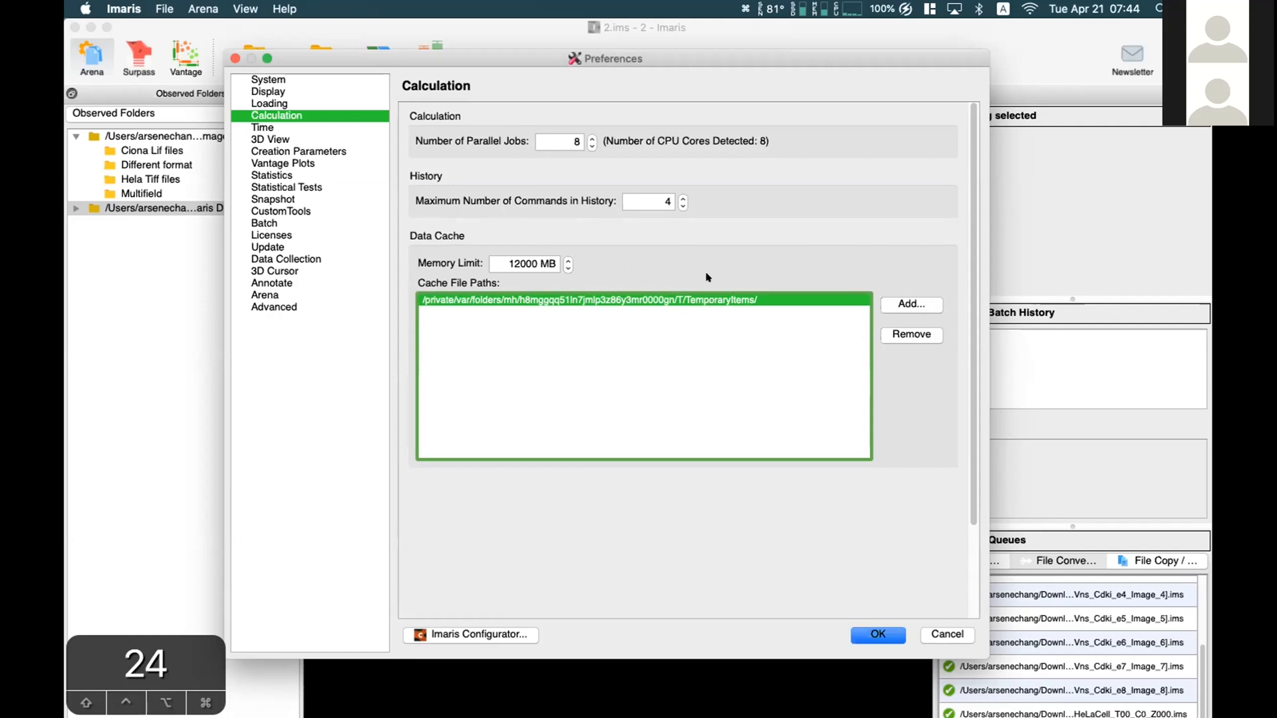
pyautogui.moveTo(708, 84)
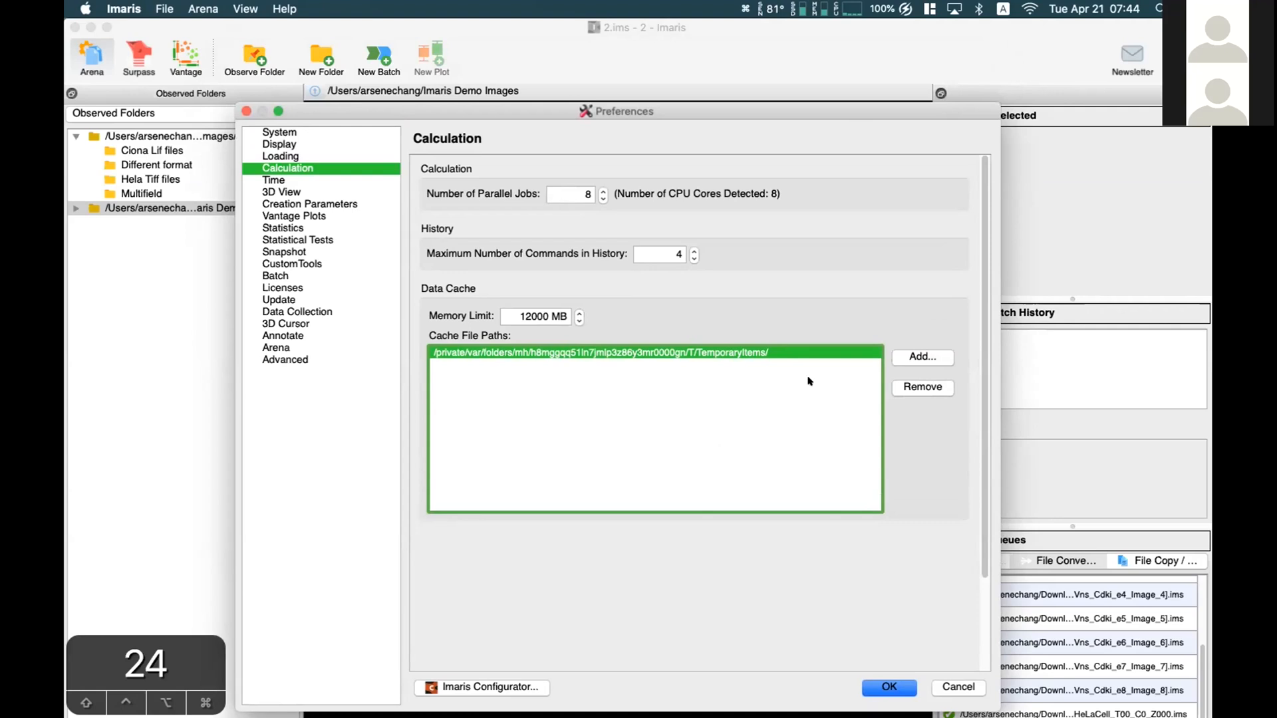
pyautogui.moveTo(722, 355)
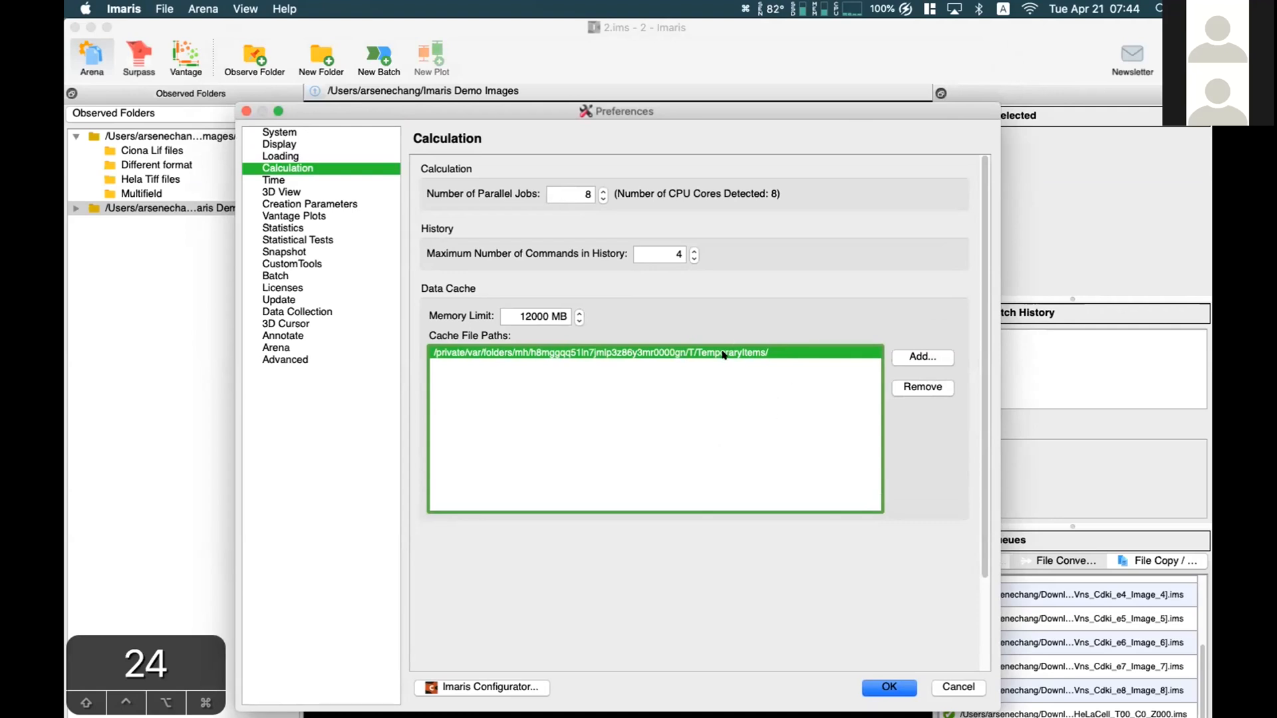
pyautogui.moveTo(734, 365)
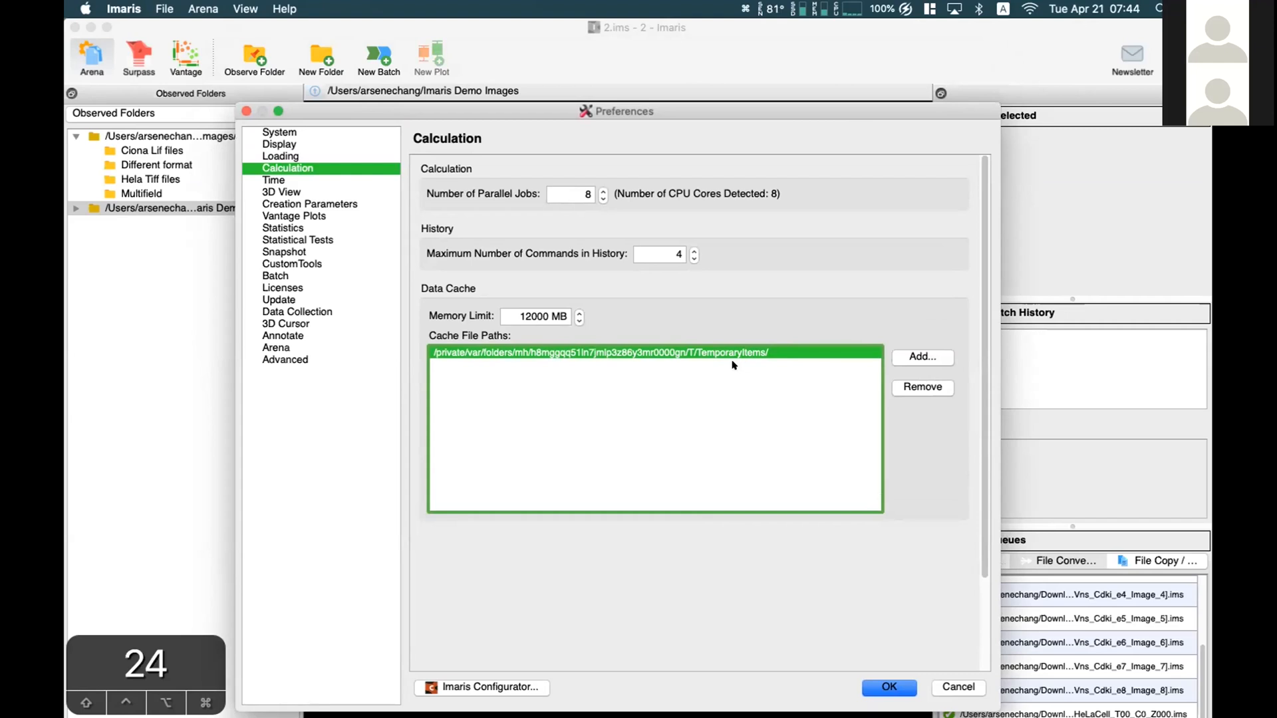
pyautogui.moveTo(718, 354)
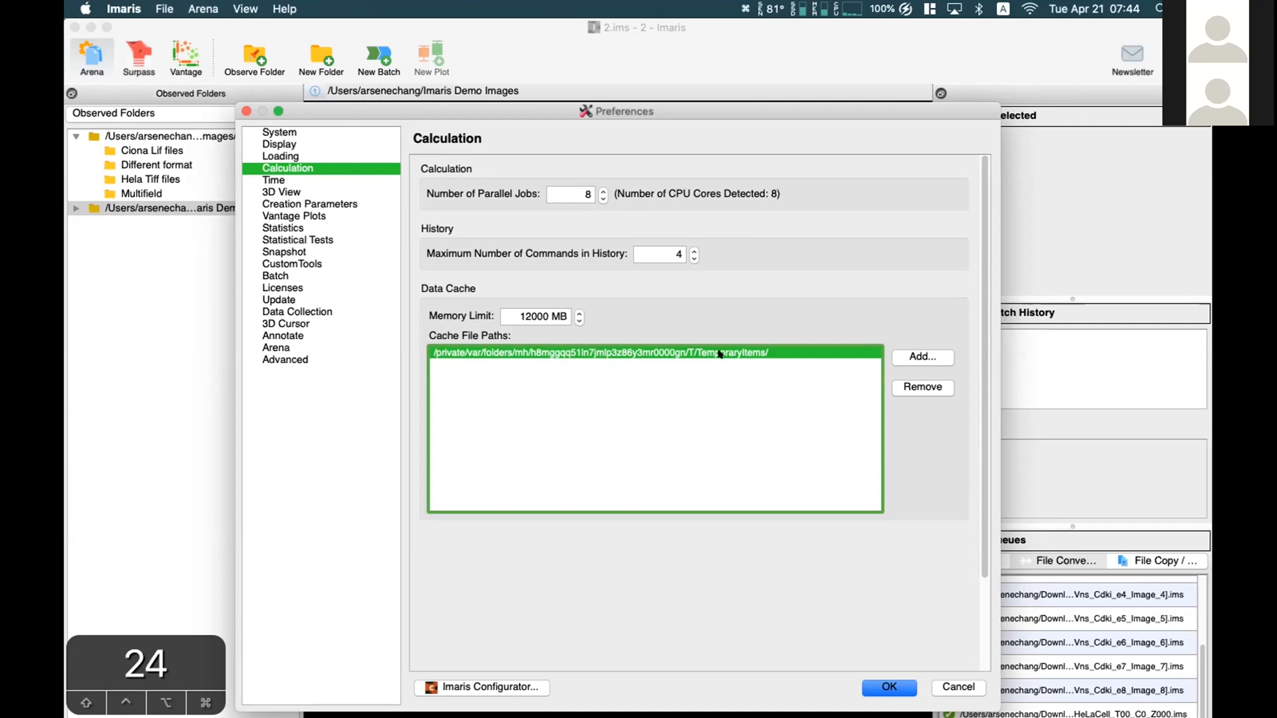
pyautogui.moveTo(684, 120)
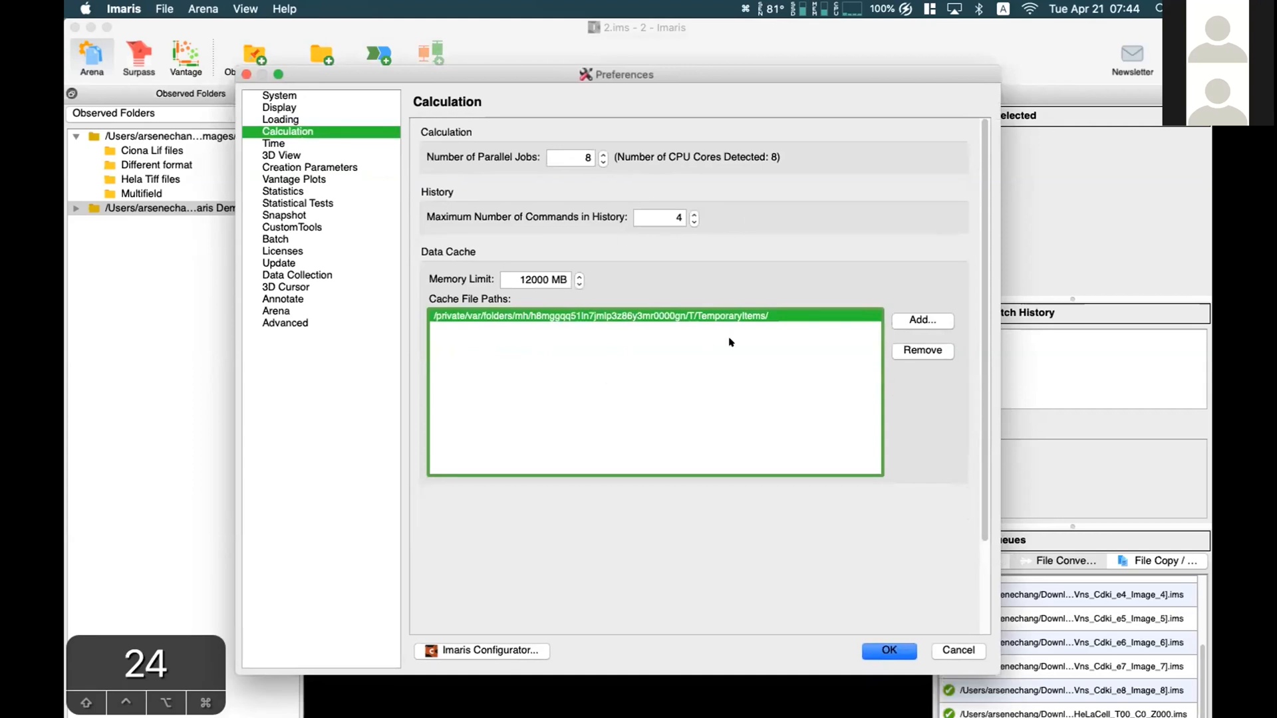
pyautogui.moveTo(644, 363)
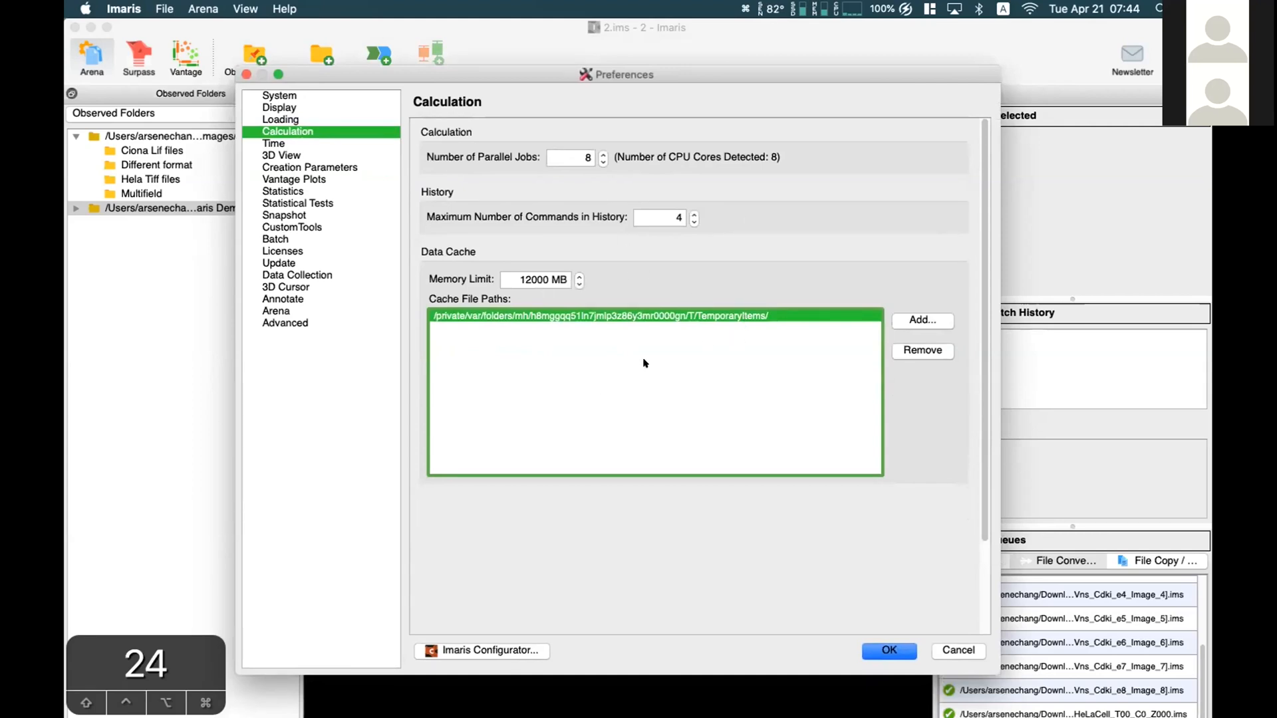
pyautogui.moveTo(615, 366)
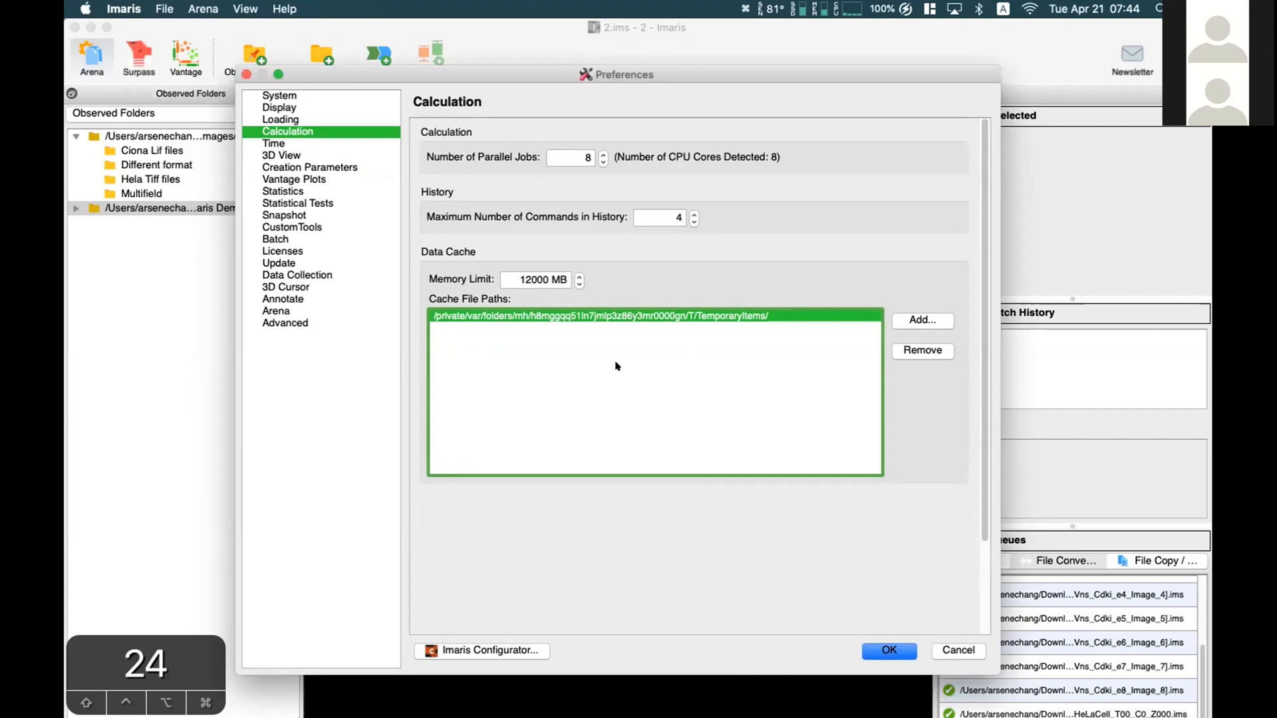
pyautogui.moveTo(542, 318)
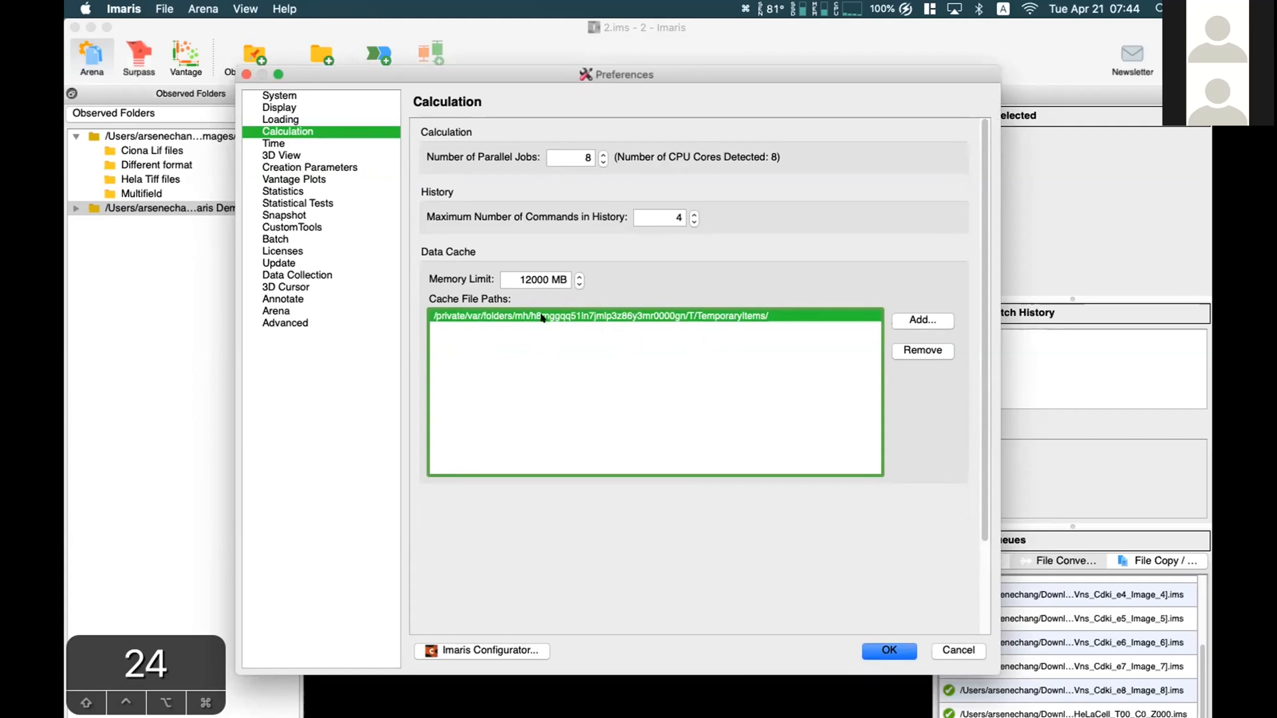
pyautogui.moveTo(505, 355)
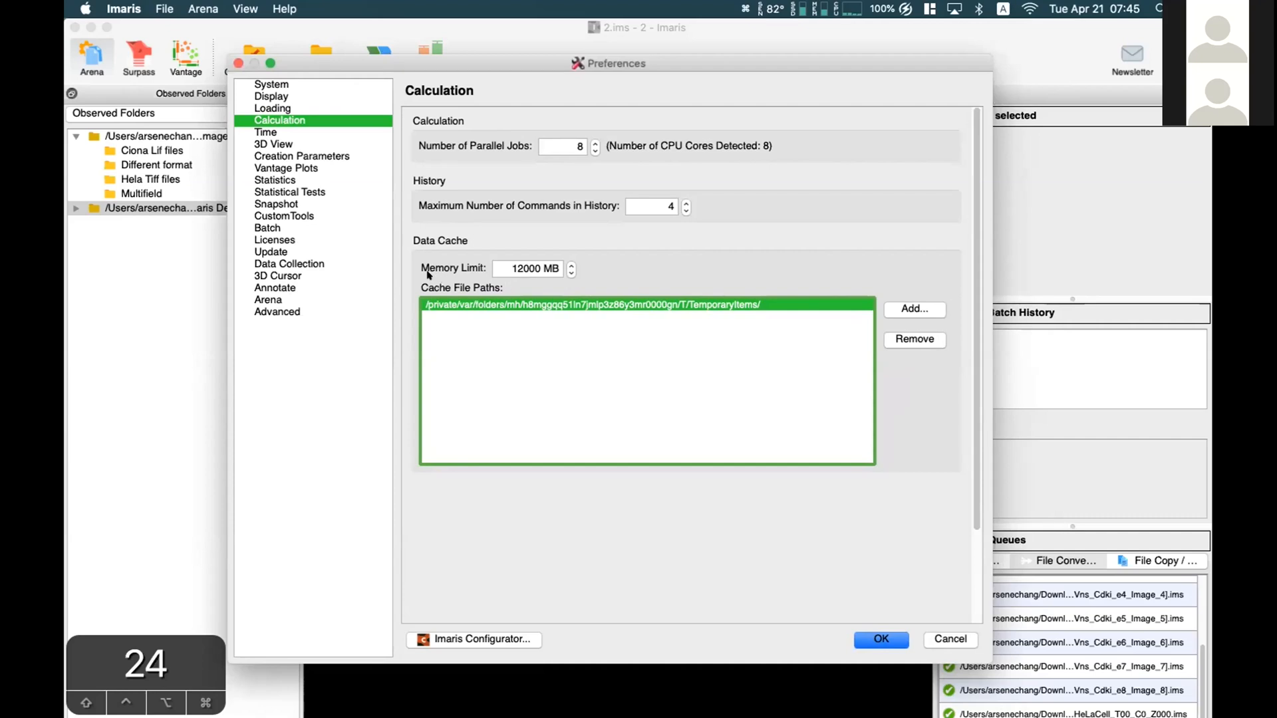
pyautogui.moveTo(580, 329)
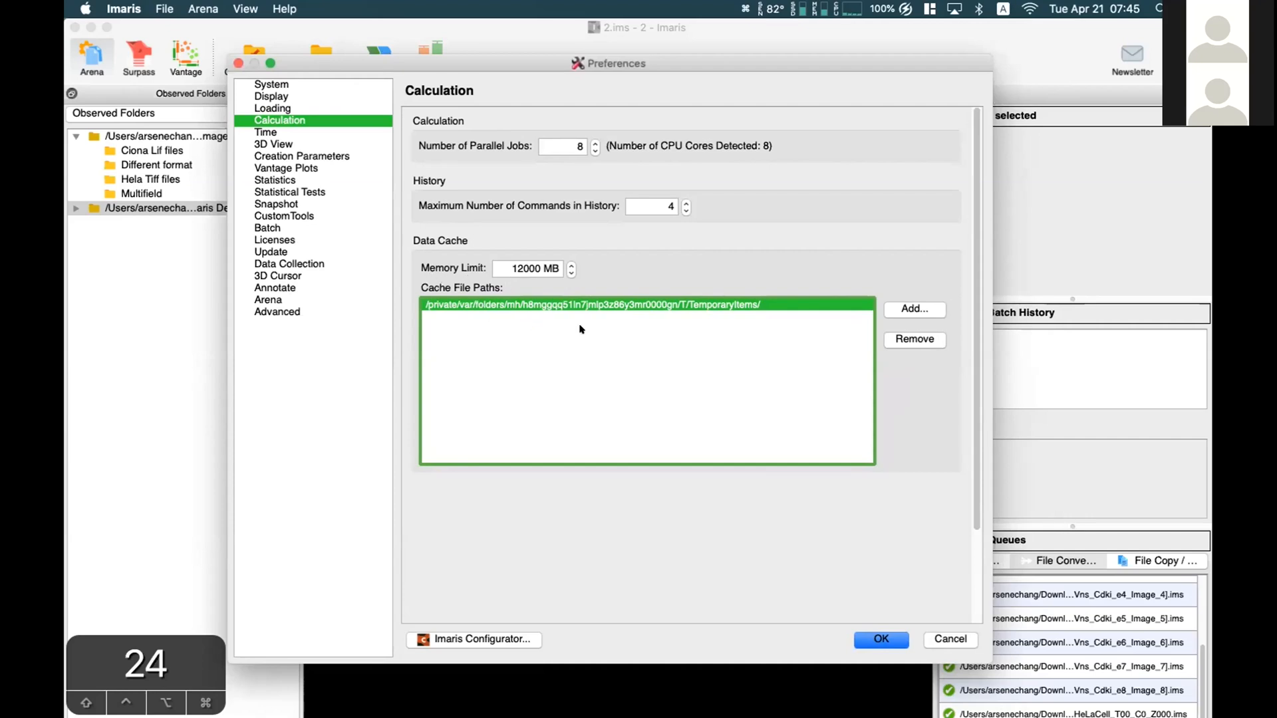
pyautogui.moveTo(646, 303)
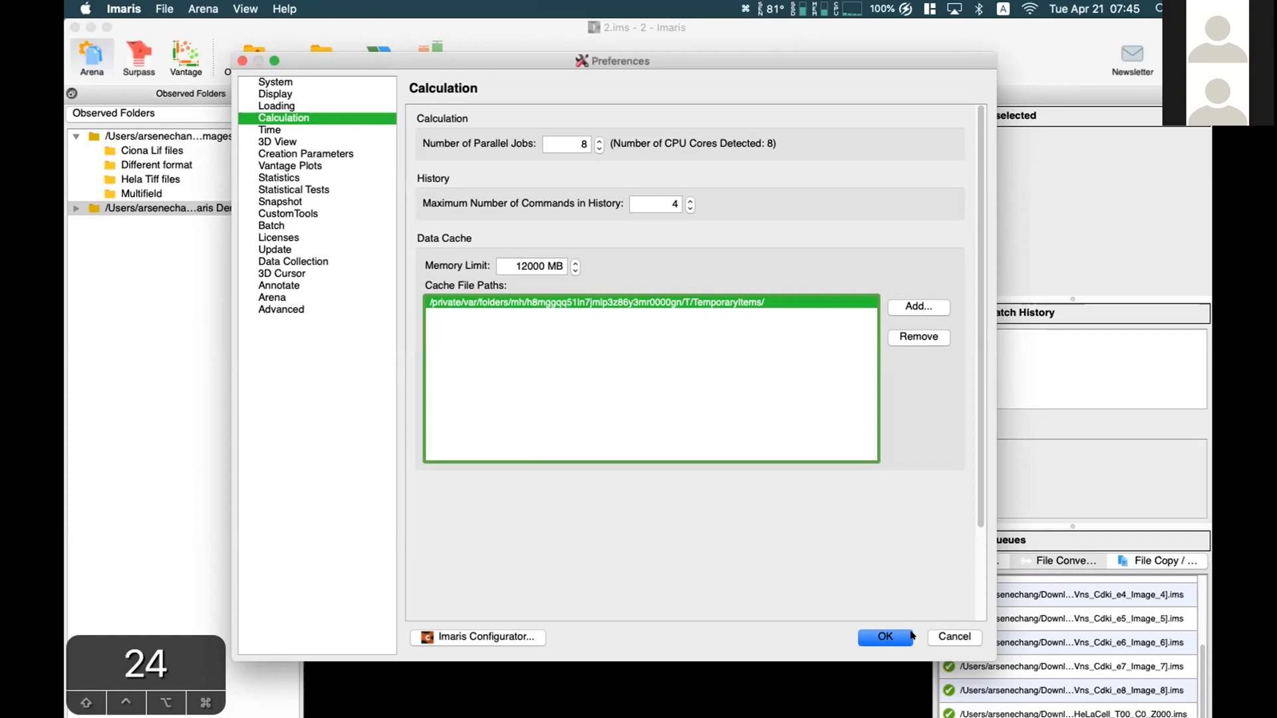
pyautogui.moveTo(389, 276)
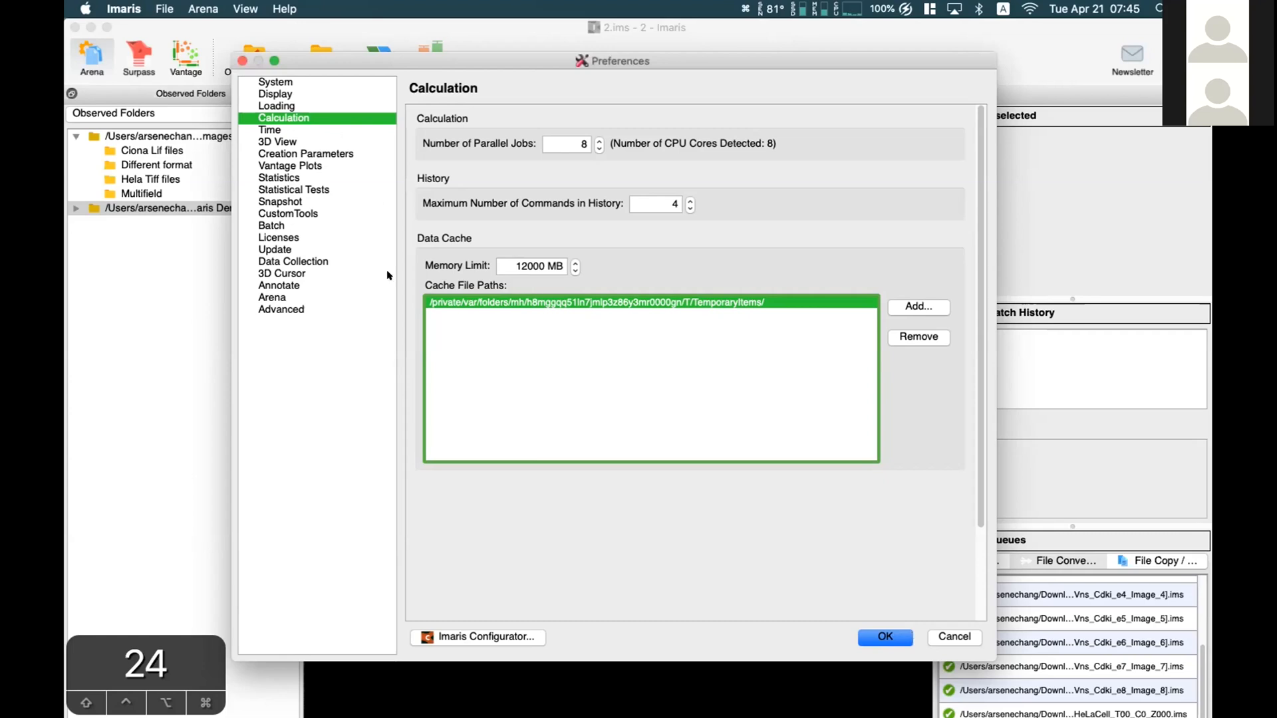
pyautogui.moveTo(400, 196)
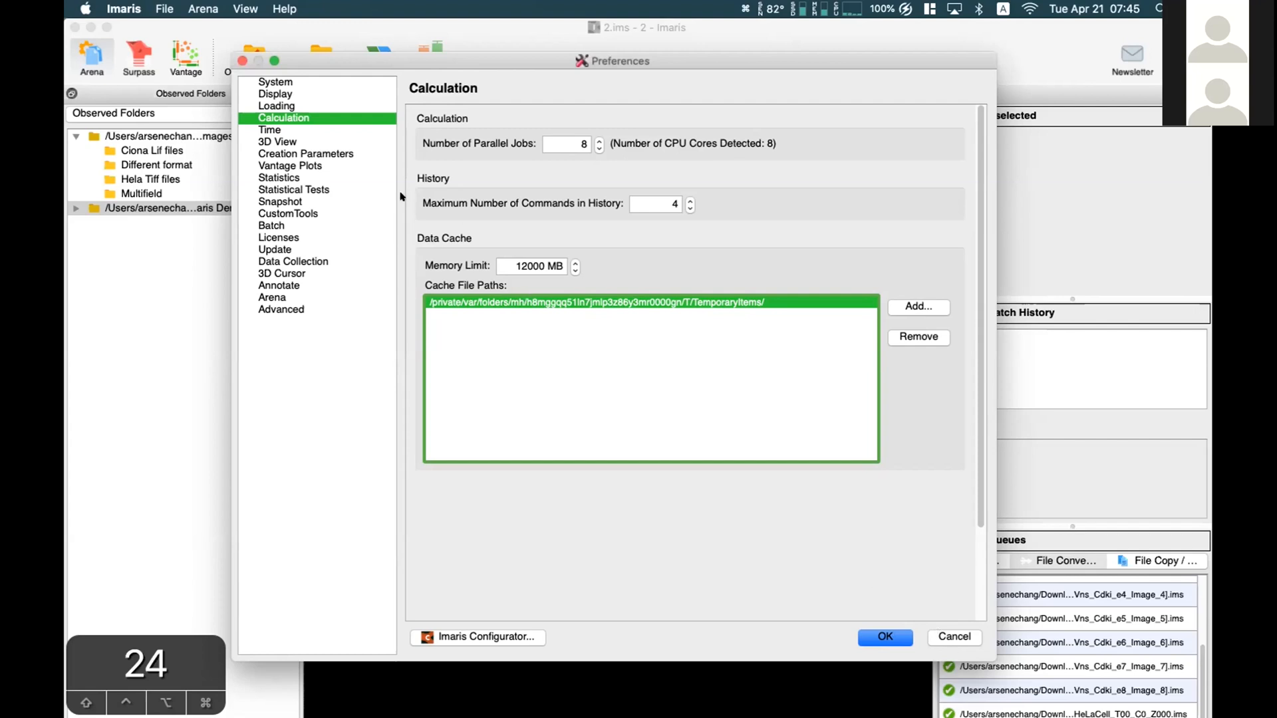